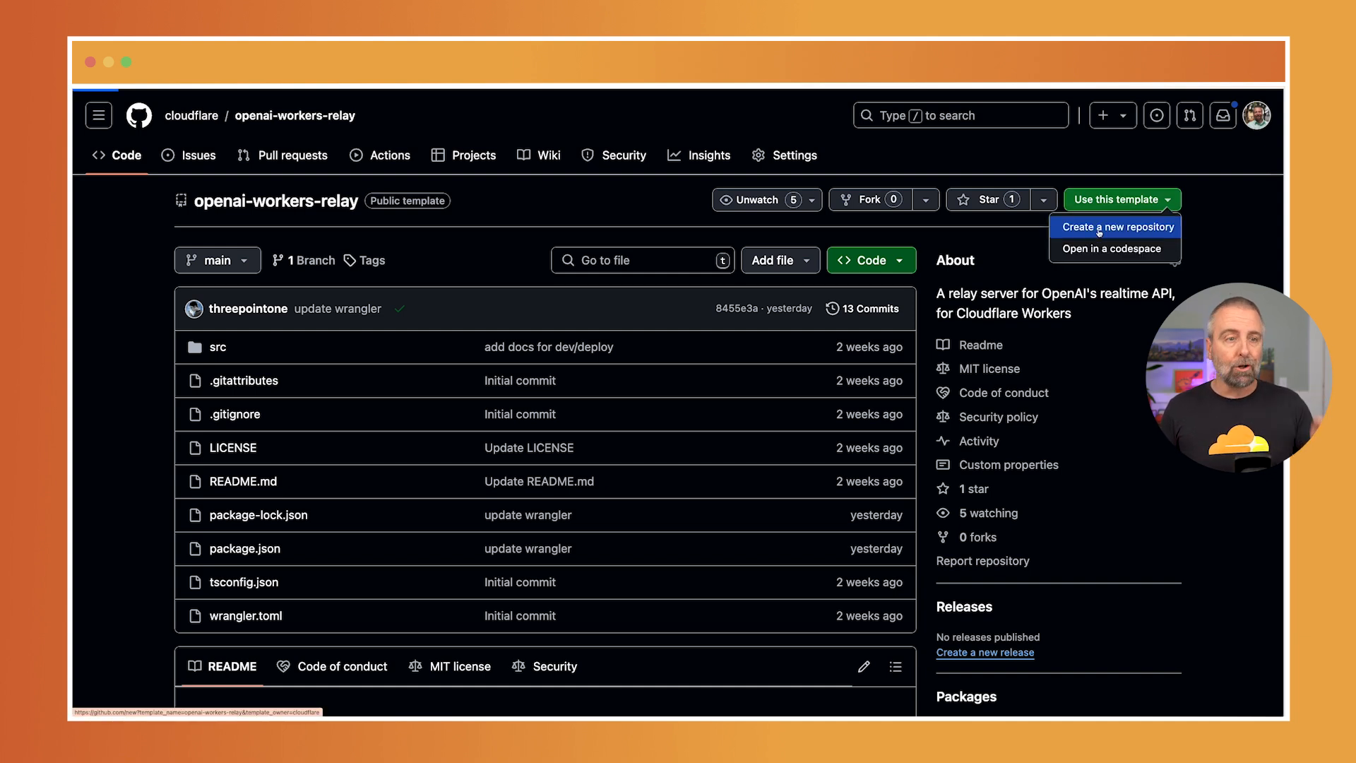
Generate a public workers-relay repository from the cloudflare/openai-workers-relay template.
{"action": "left_click", "coordinate": [1122, 227]}
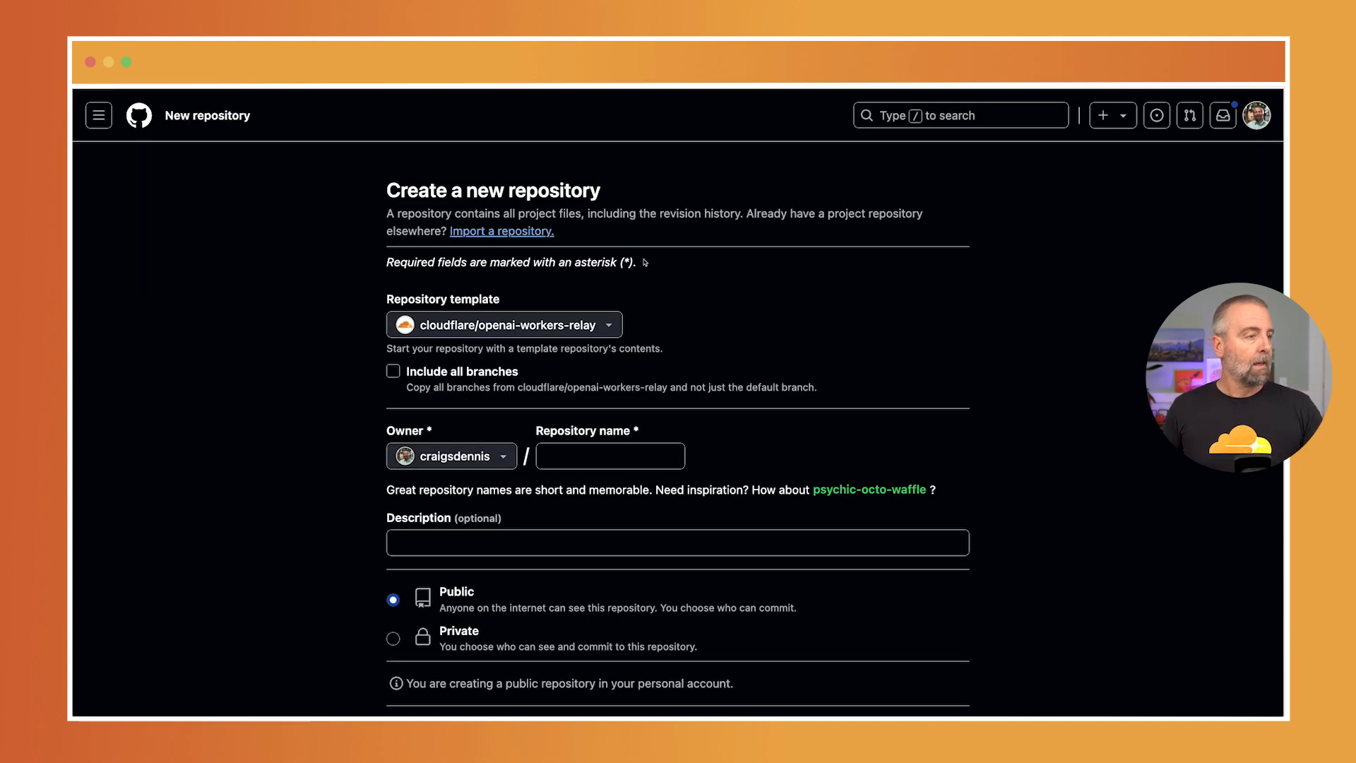
{"action": "type", "text": "workers-relay"}
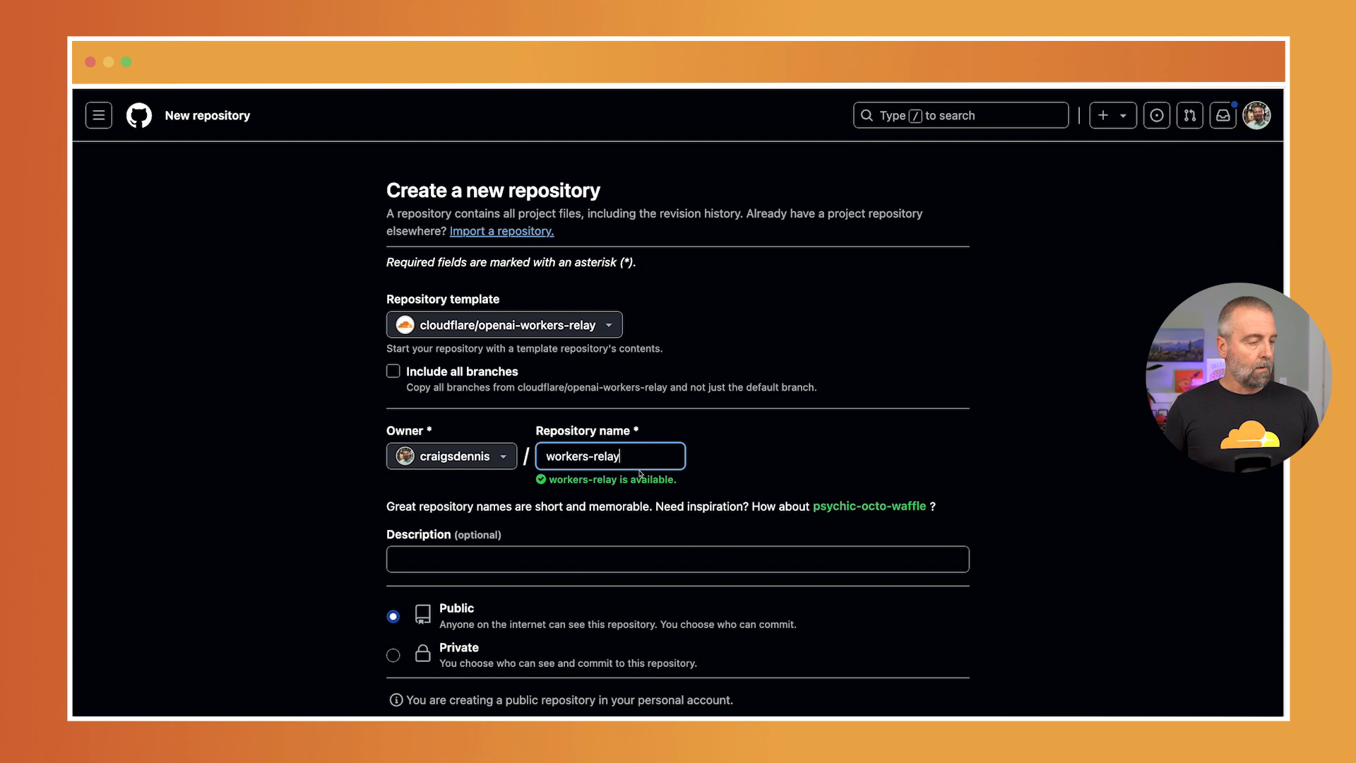
{"action": "scroll", "scroll_direction": "down", "scroll_amount": 3}
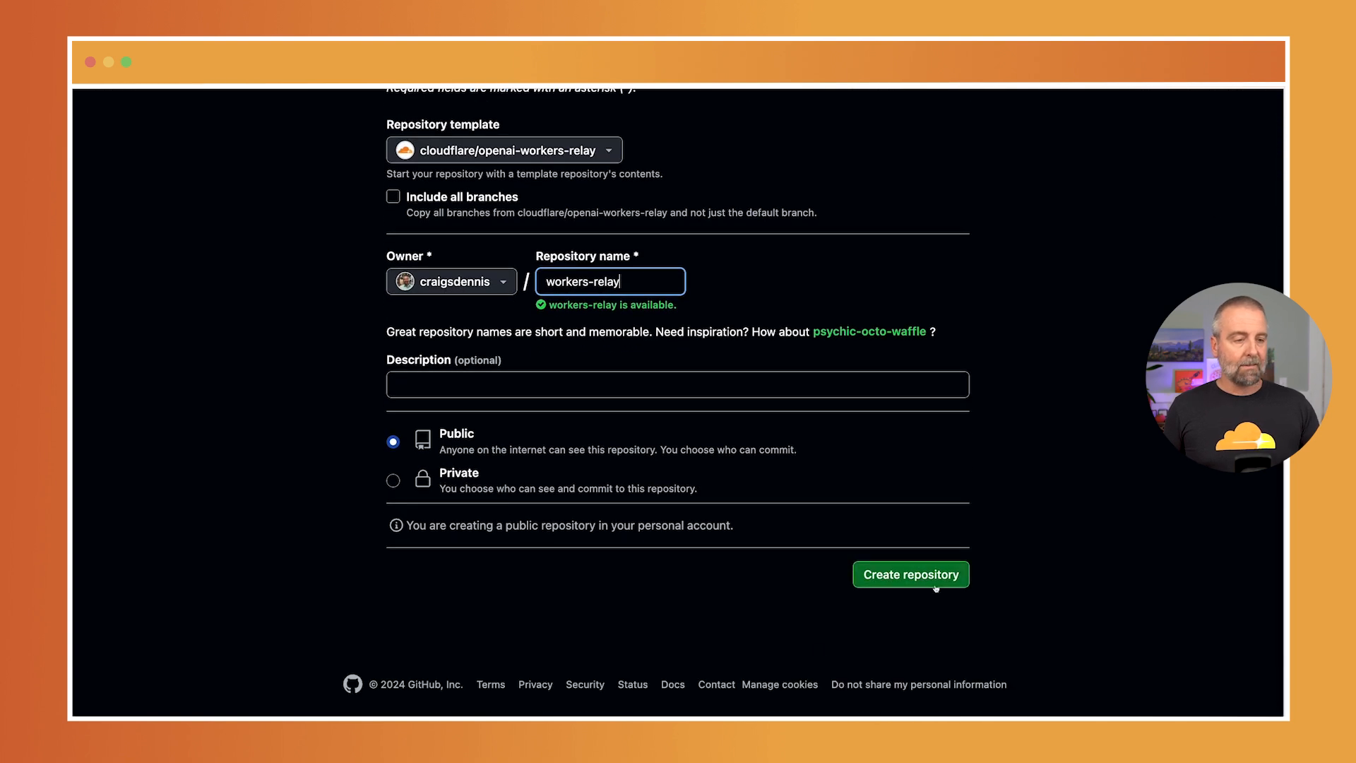
{"action": "left_click", "coordinate": [910, 574]}
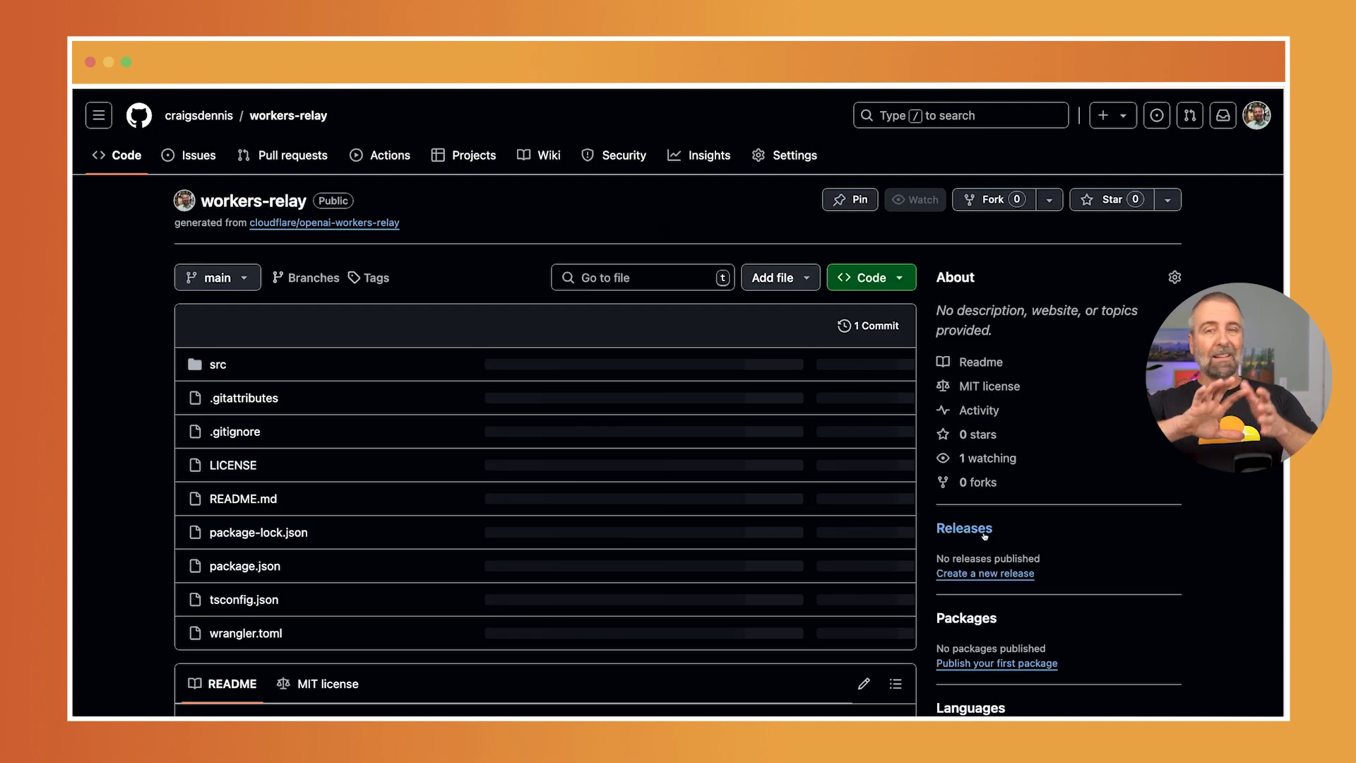
{"action": "left_click", "coordinate": [910, 199]}
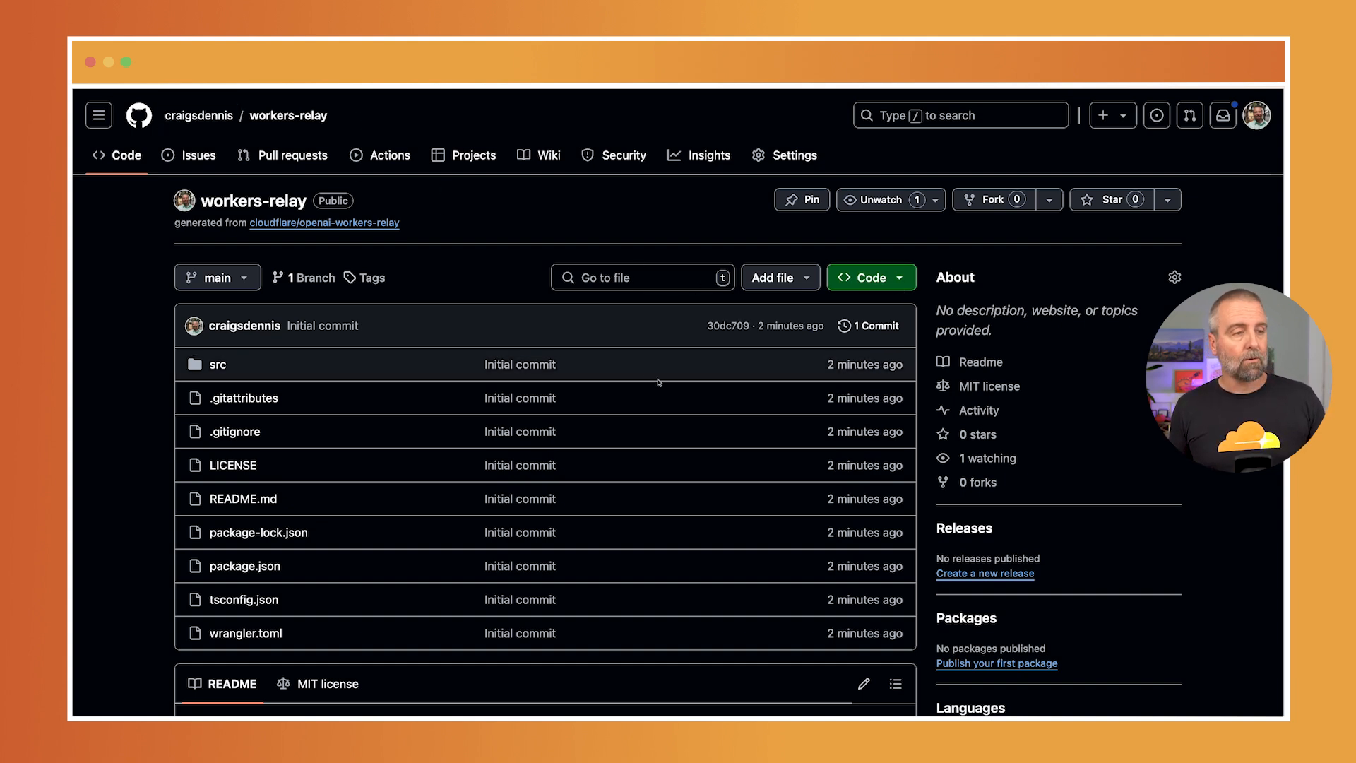
Clone workers-relay by its SSH URL into demos, enter the folder, and open it with code.
{"action": "left_click", "coordinate": [865, 277]}
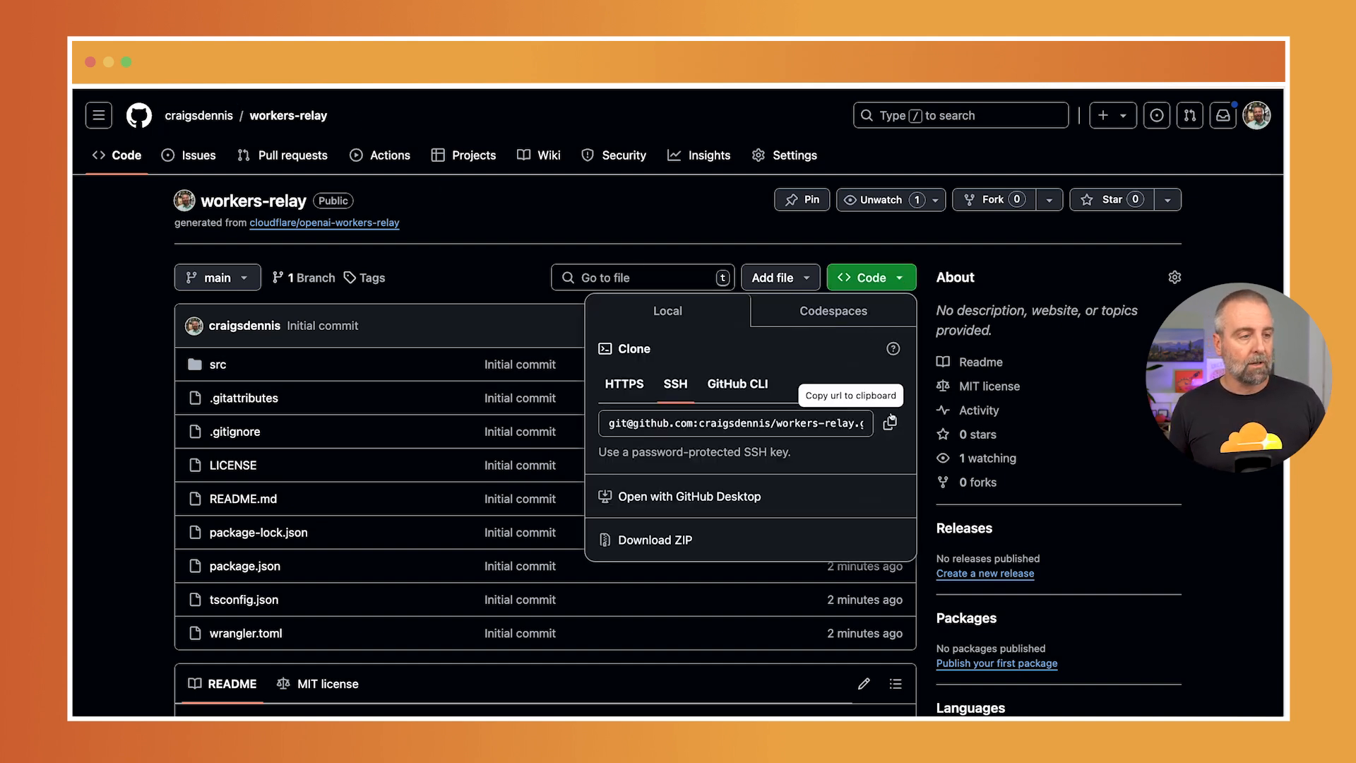
{"action": "left_click", "coordinate": [890, 424]}
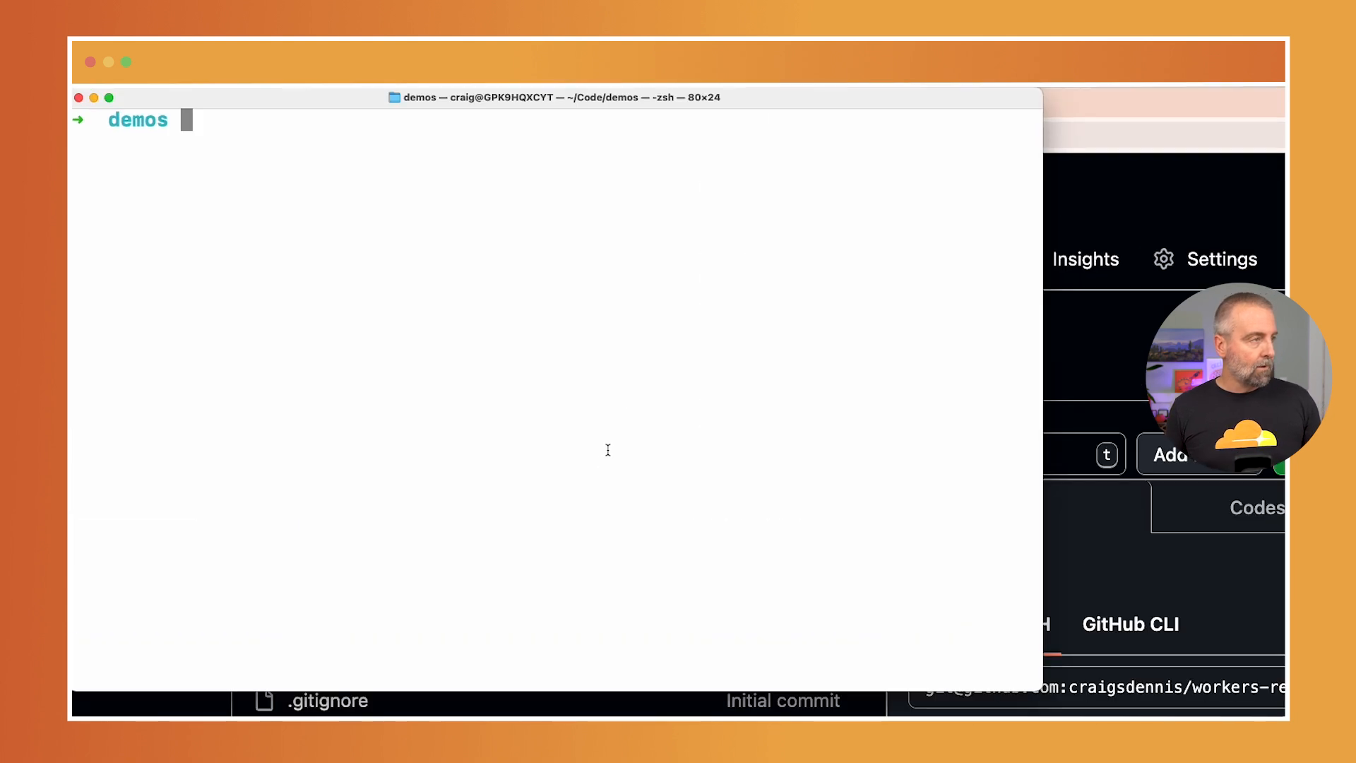
{"action": "type", "text": "git clone git@github.com:craigsdennis/workers-relay.git"}
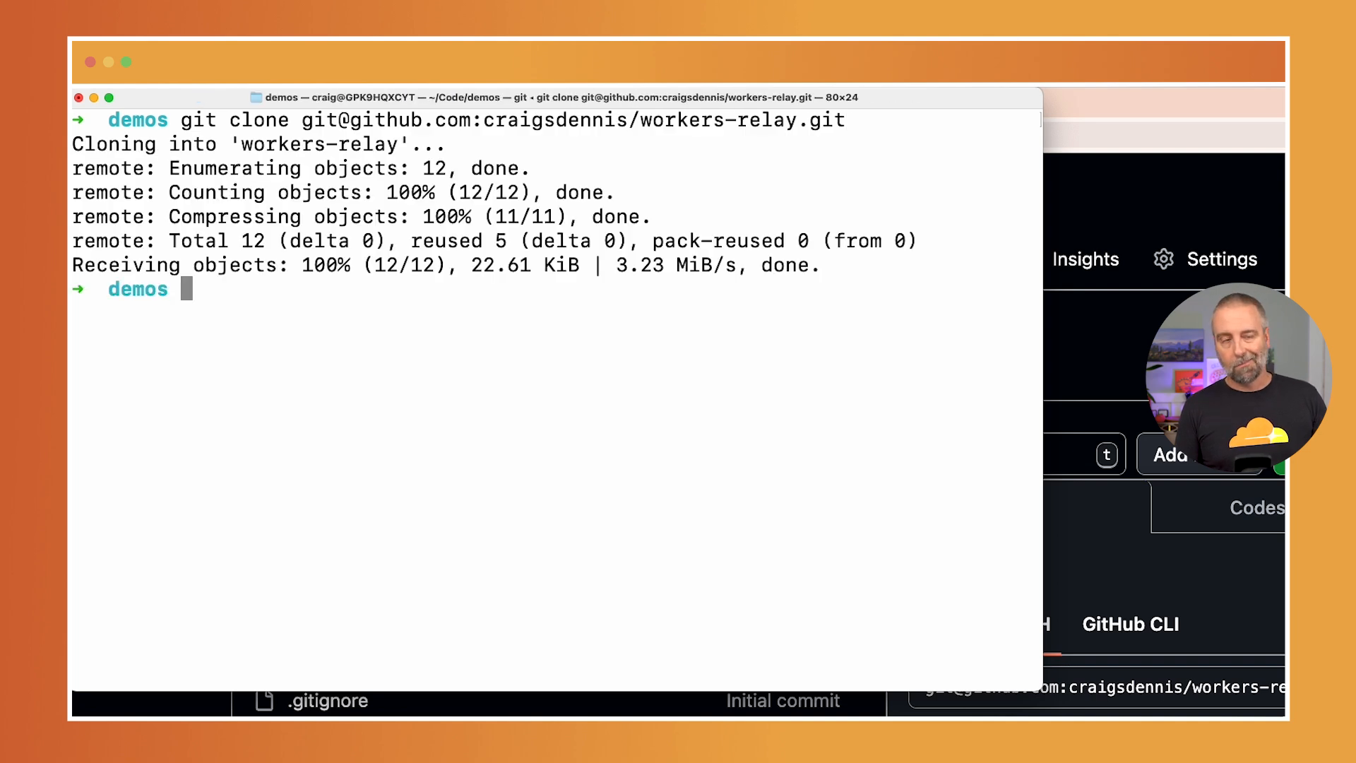
{"action": "type", "text": "cd workers-relay"}
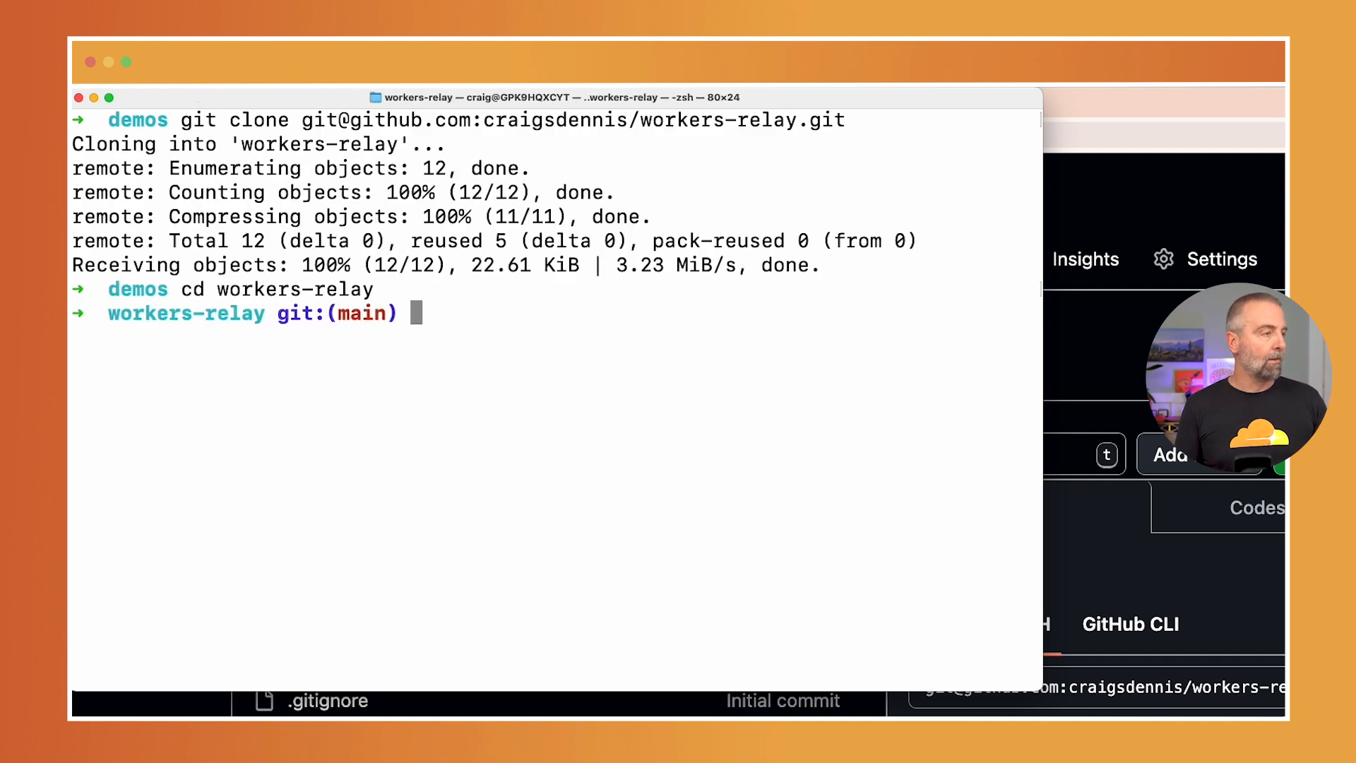
{"action": "type", "text": "code ."}
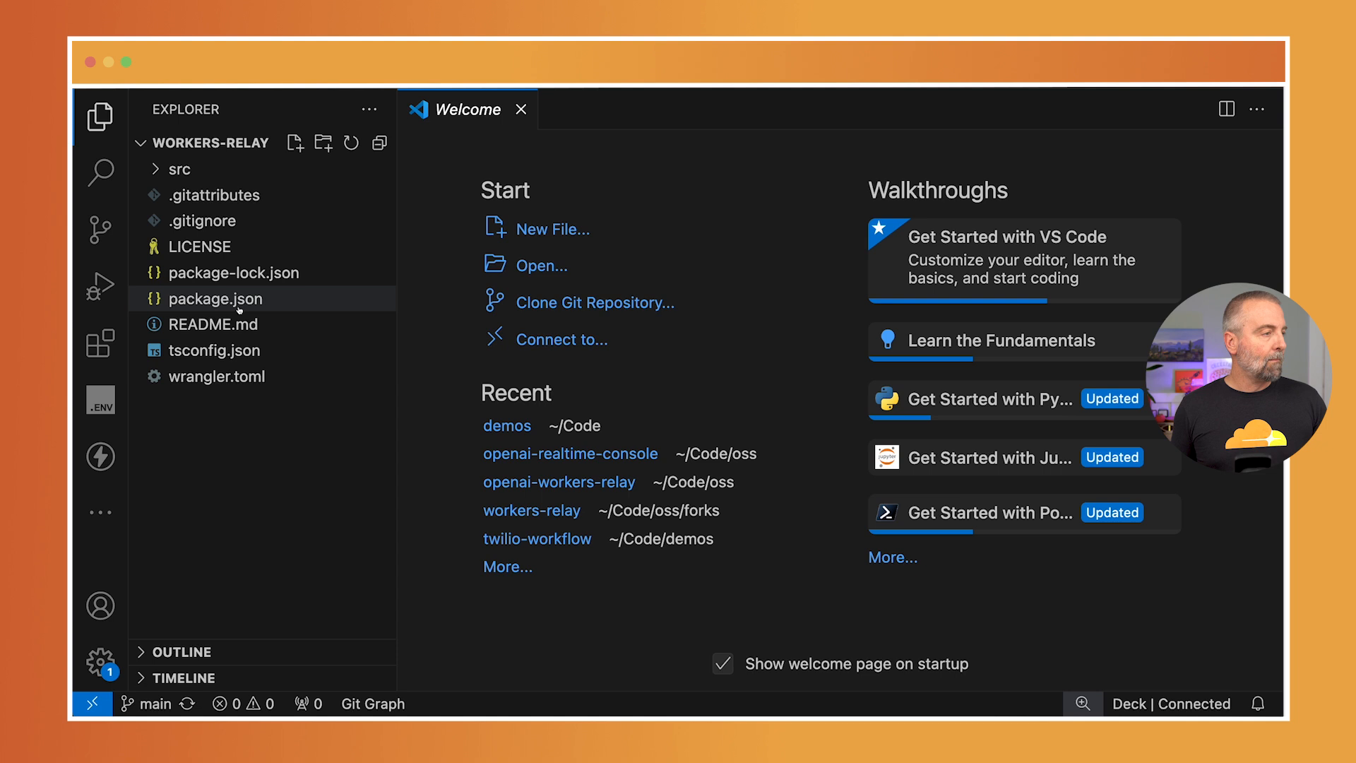
Open README.md and read through its OPENAI_API_KEY setup instructions.
{"action": "double_click", "coordinate": [213, 324]}
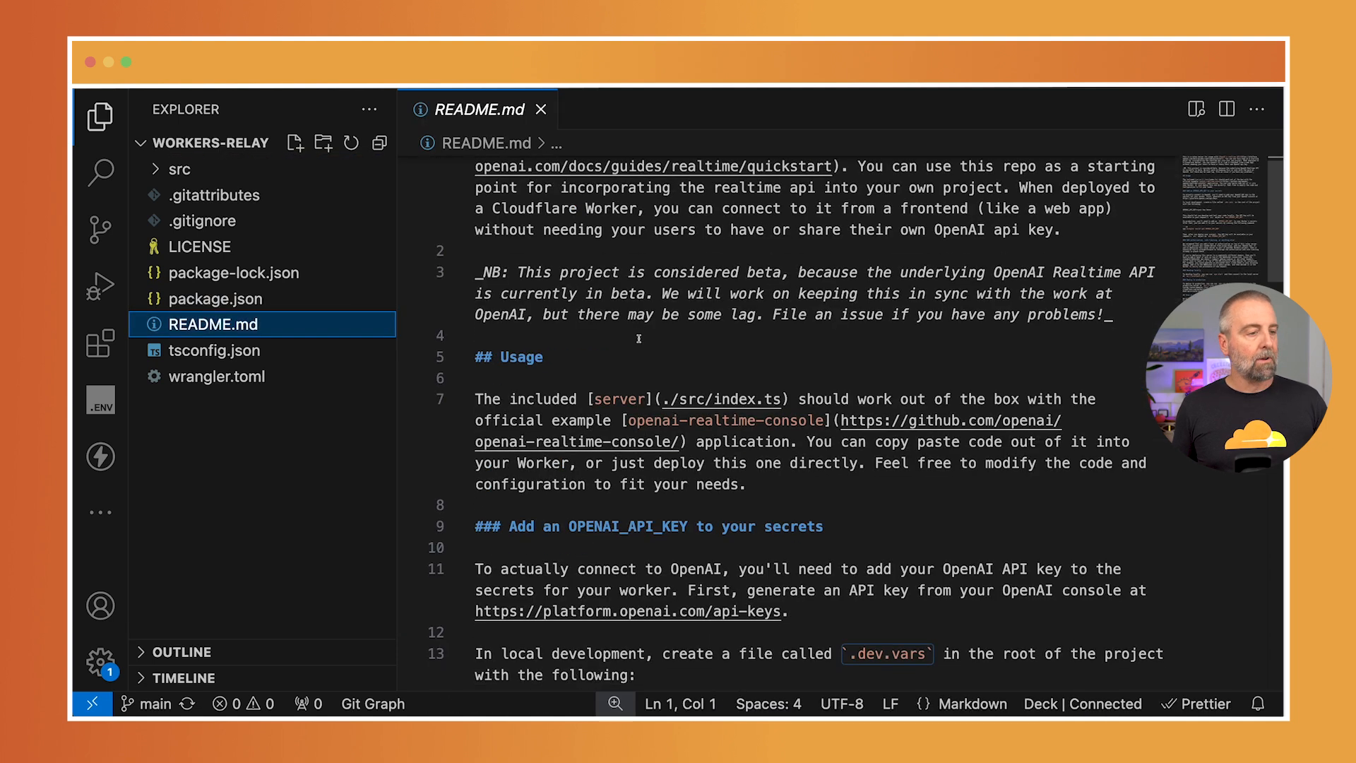
{"action": "scroll", "scroll_direction": "down", "scroll_amount": 3}
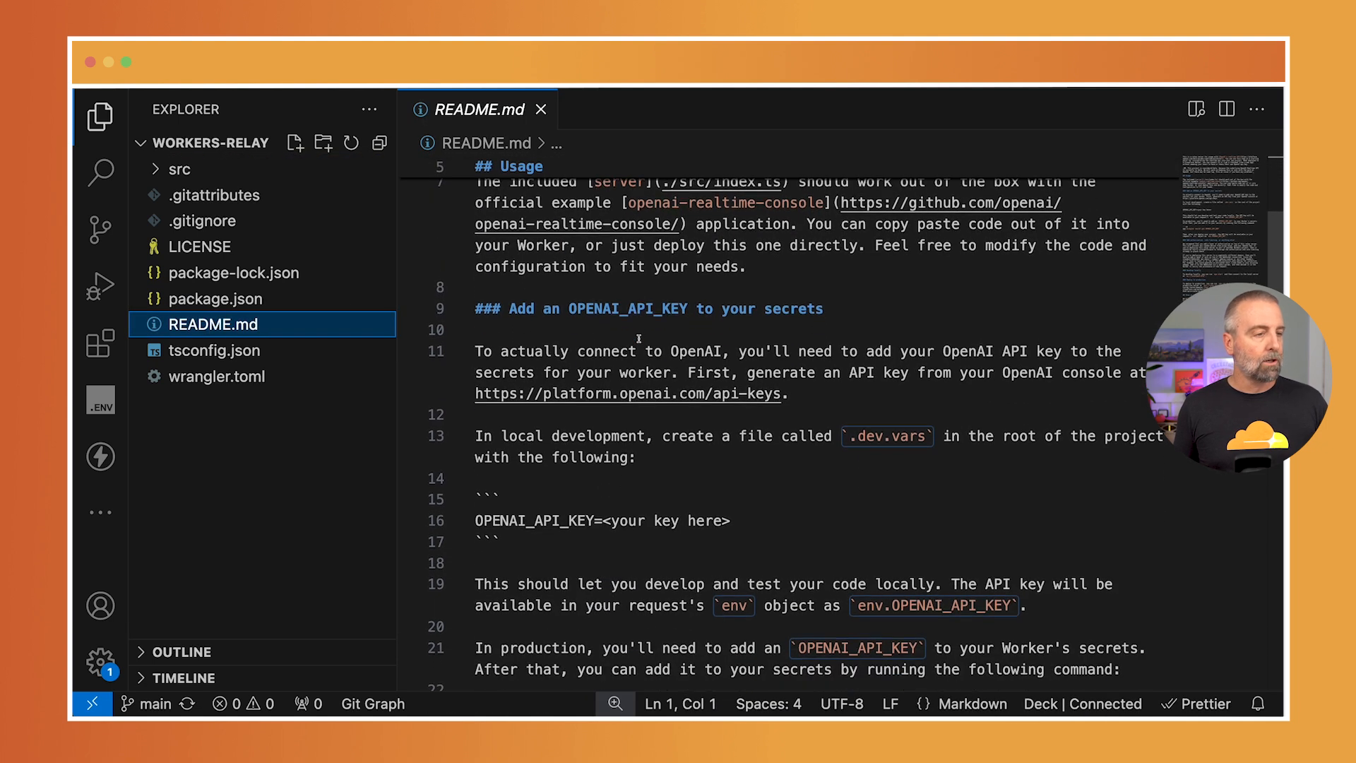
{"action": "scroll", "scroll_direction": "down", "scroll_amount": 3}
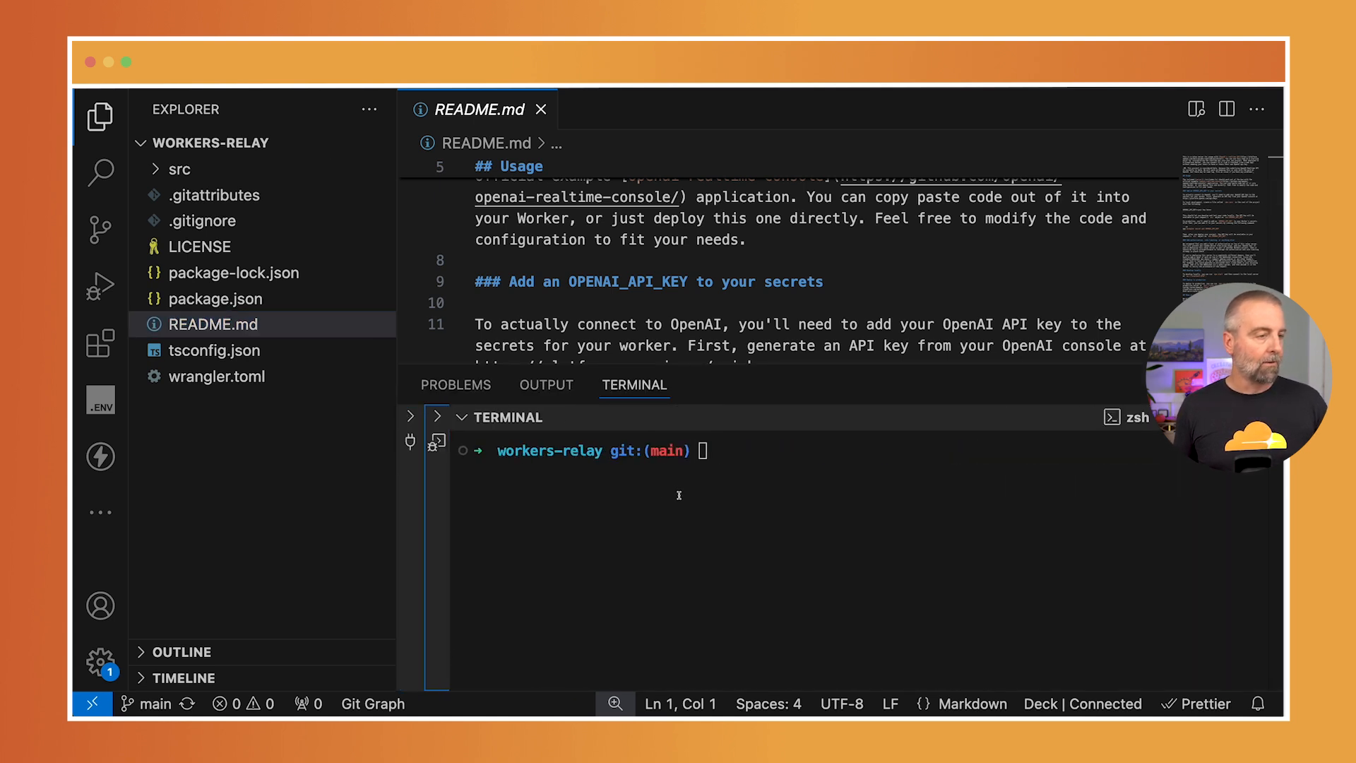
Run npm install, adding 85 packages with zero vulnerabilities.
{"action": "type", "text": "npm install"}
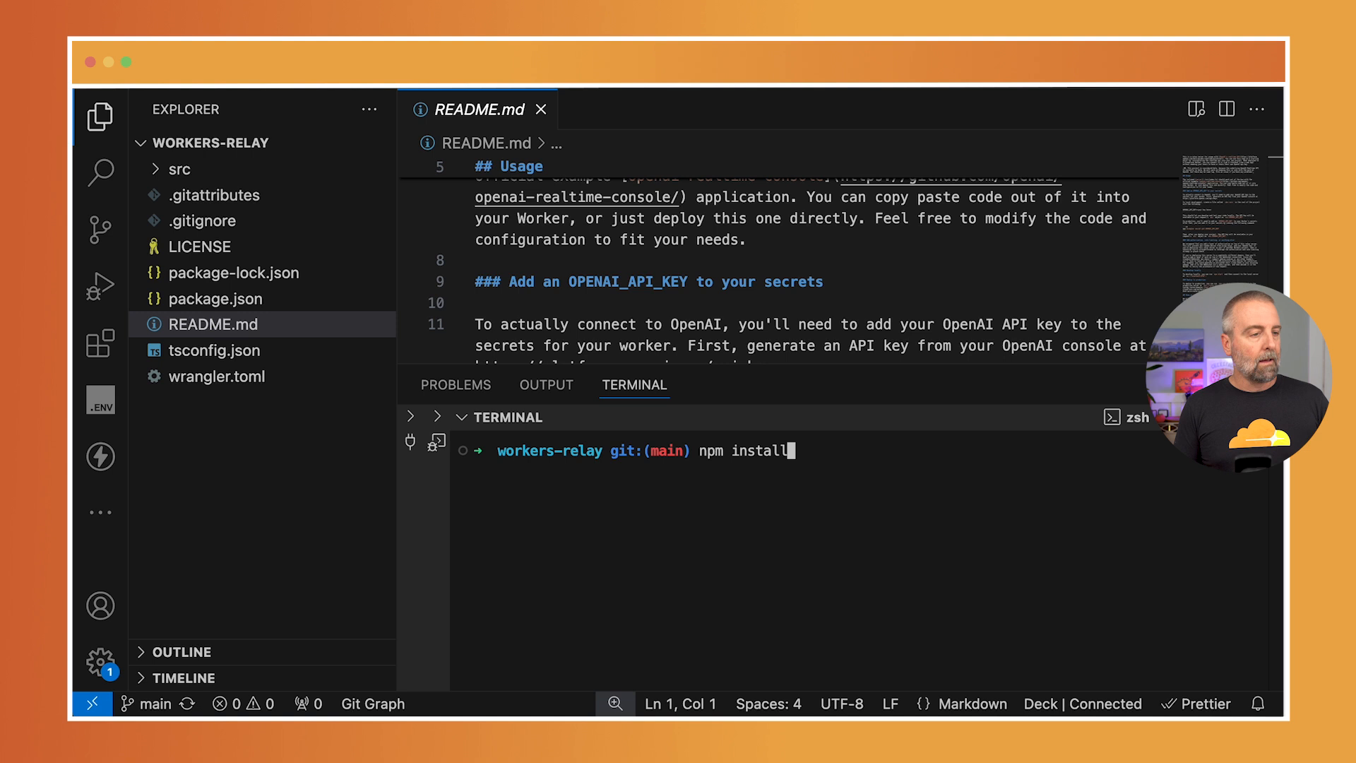
{"action": "key", "text": "Return"}
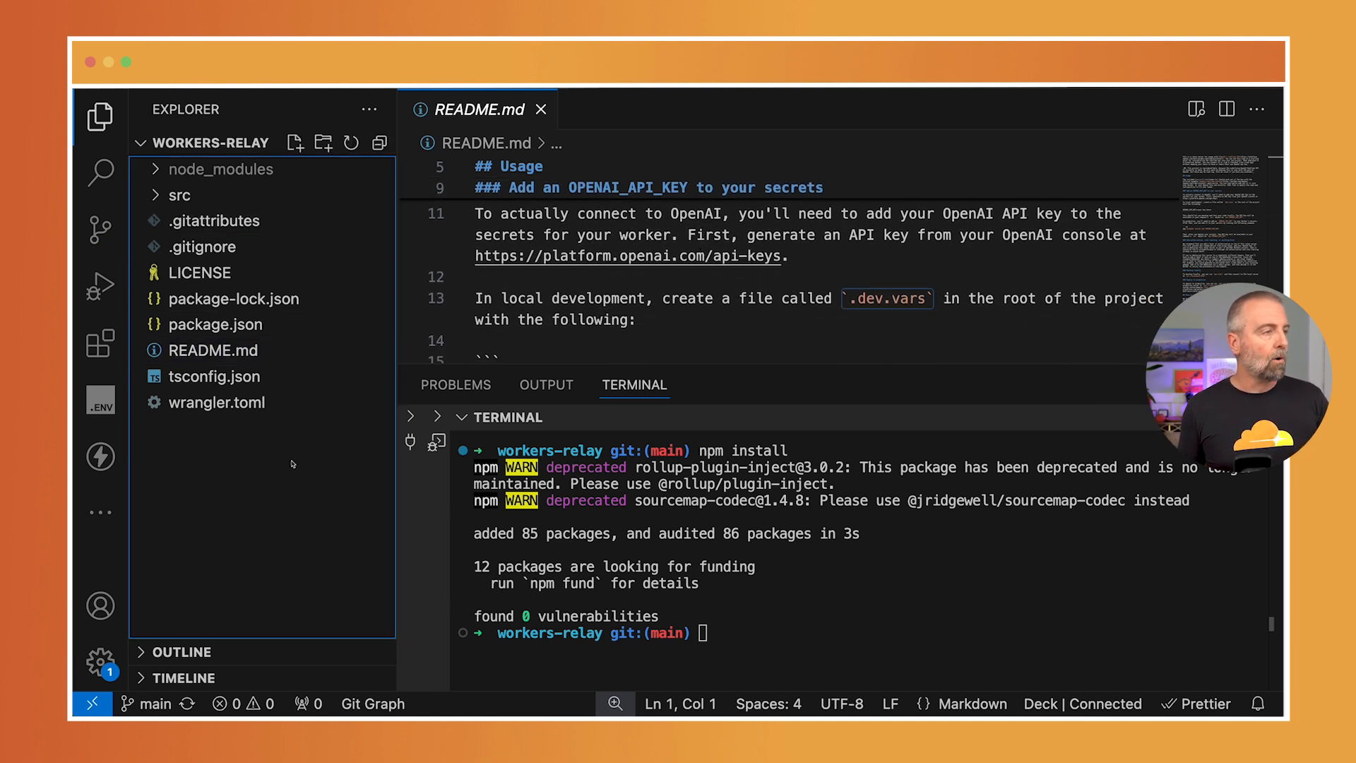
Create and save .dev.vars with OPENAI_API_KEY set to the real OpenAI key.
{"action": "left_click", "coordinate": [293, 142]}
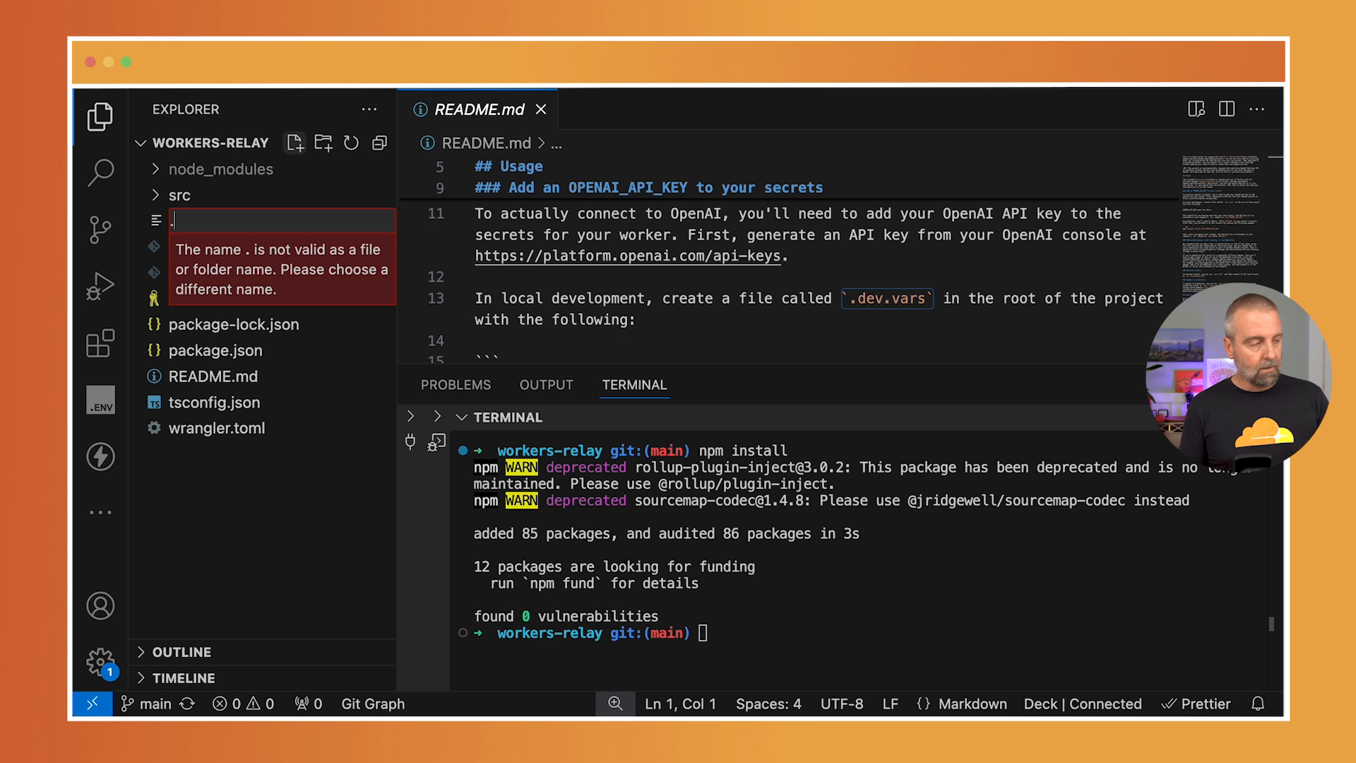
{"action": "type", "text": ".dev.vars"}
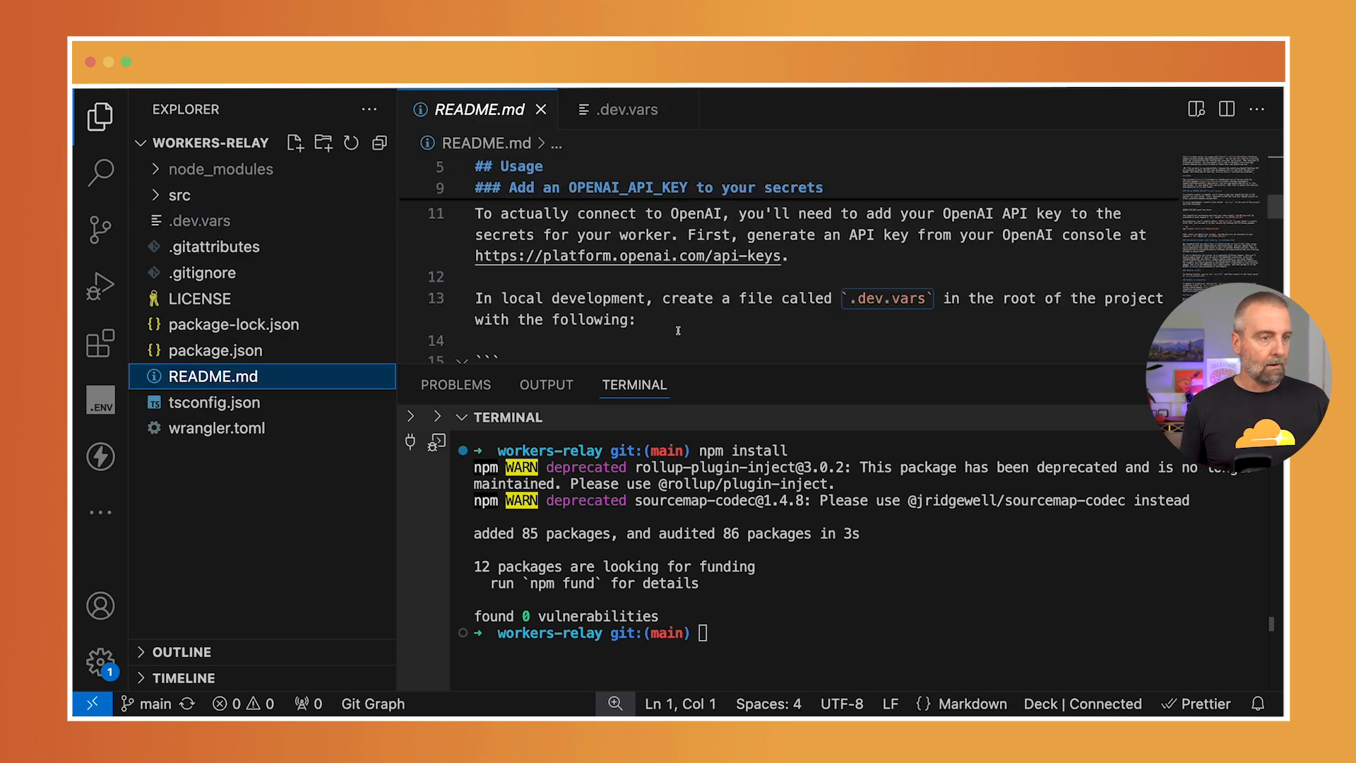
{"action": "scroll", "scroll_direction": "down", "scroll_amount": 3}
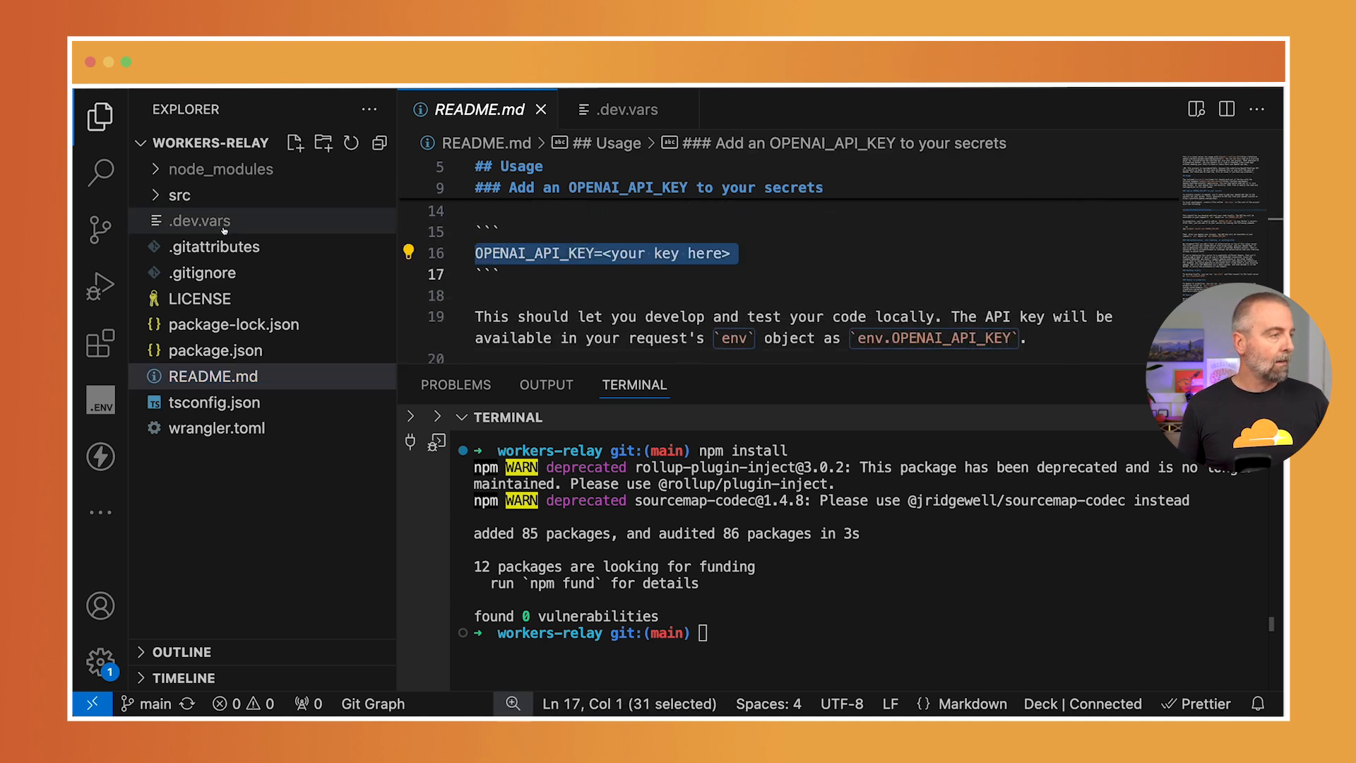
{"action": "left_click", "coordinate": [625, 110]}
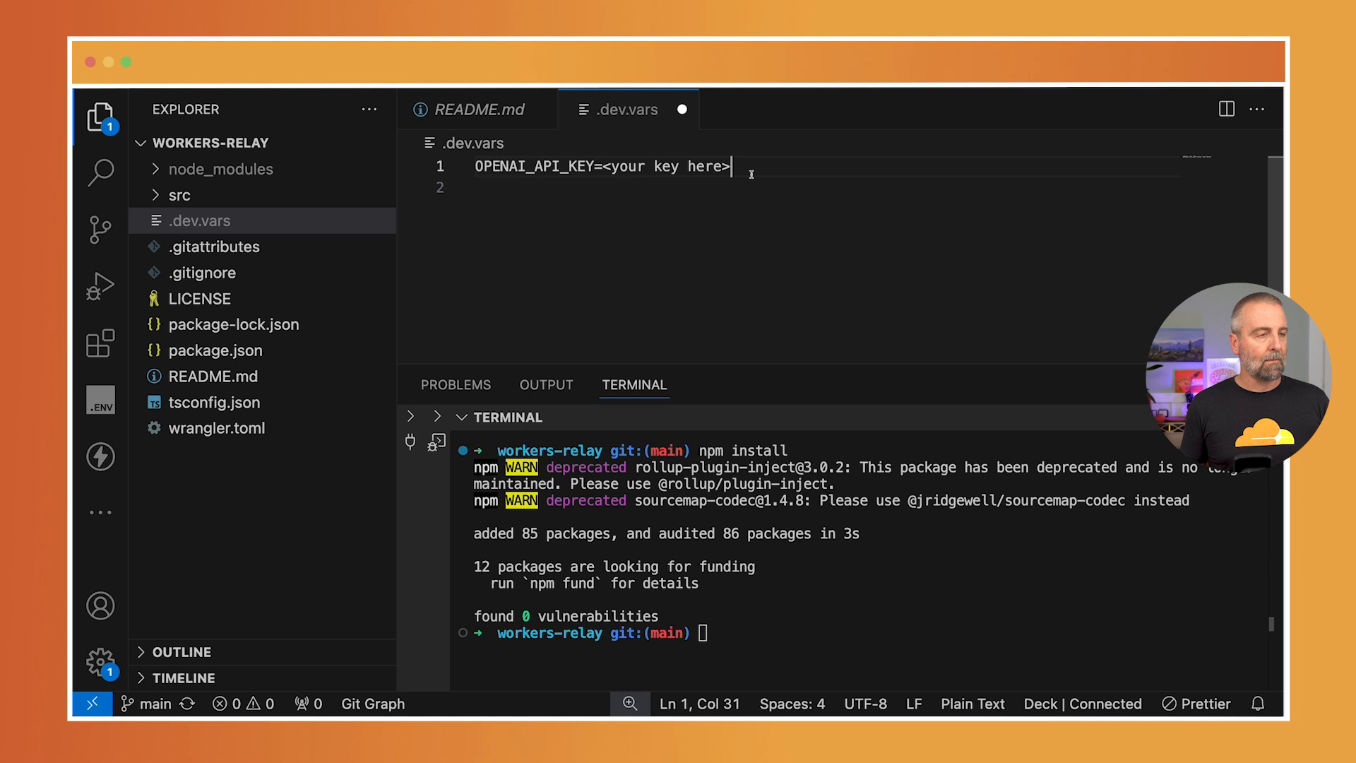
{"action": "key", "text": "Backspace"}
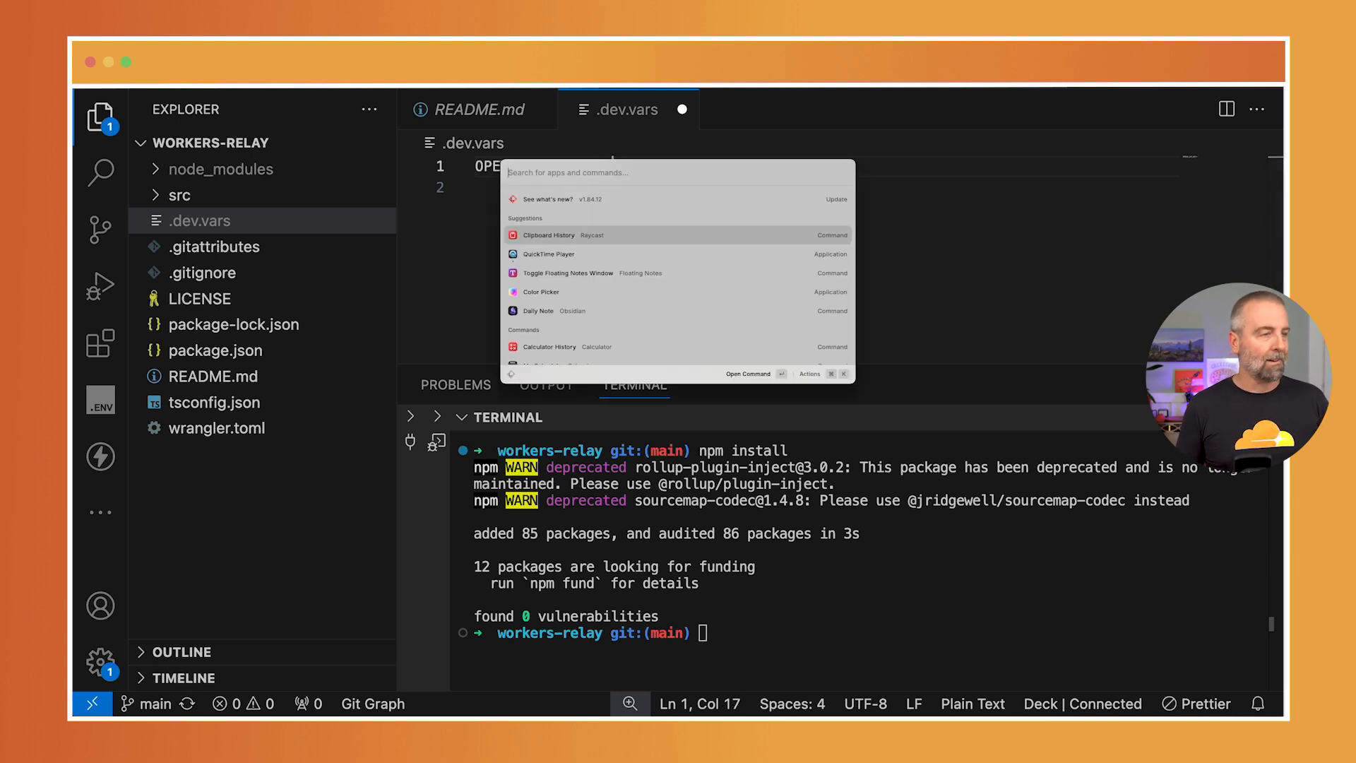
{"action": "type", "text": "sv"}
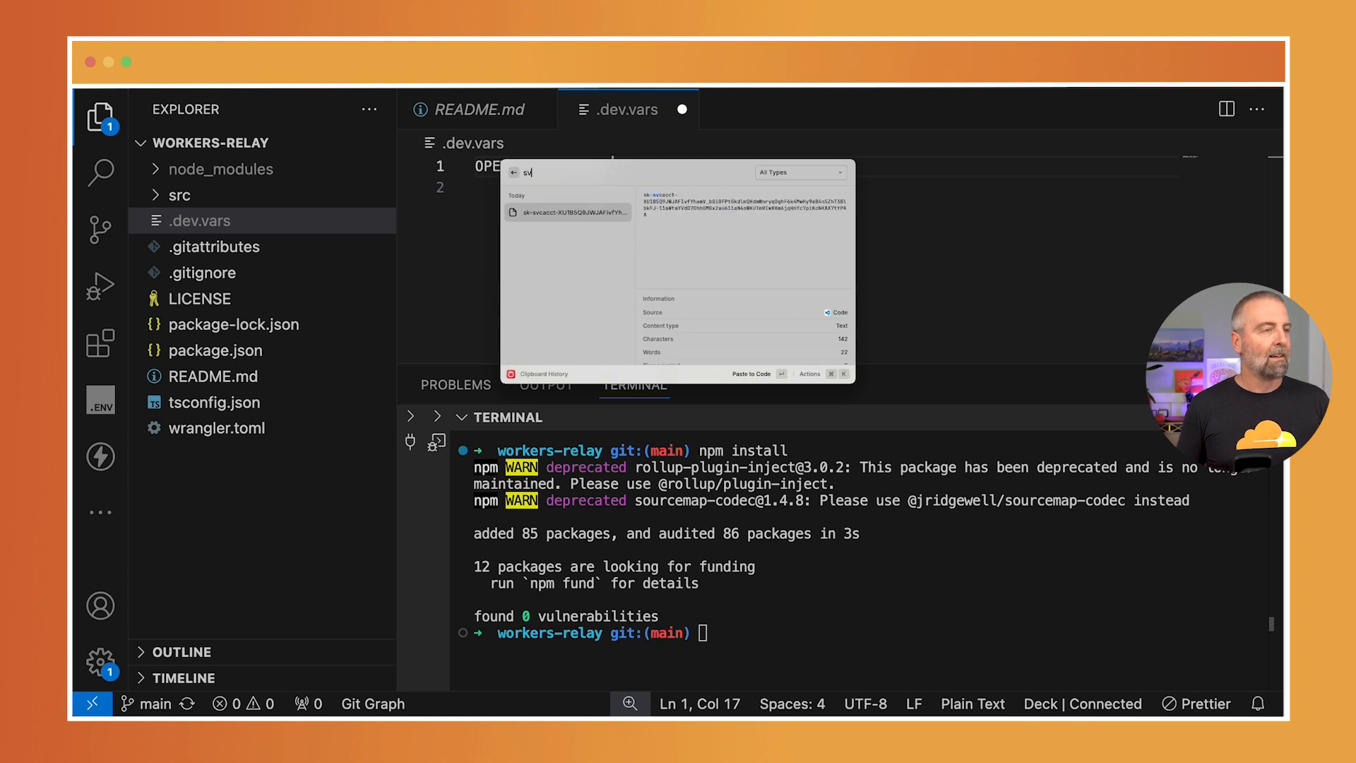
{"action": "left_click", "coordinate": [568, 212]}
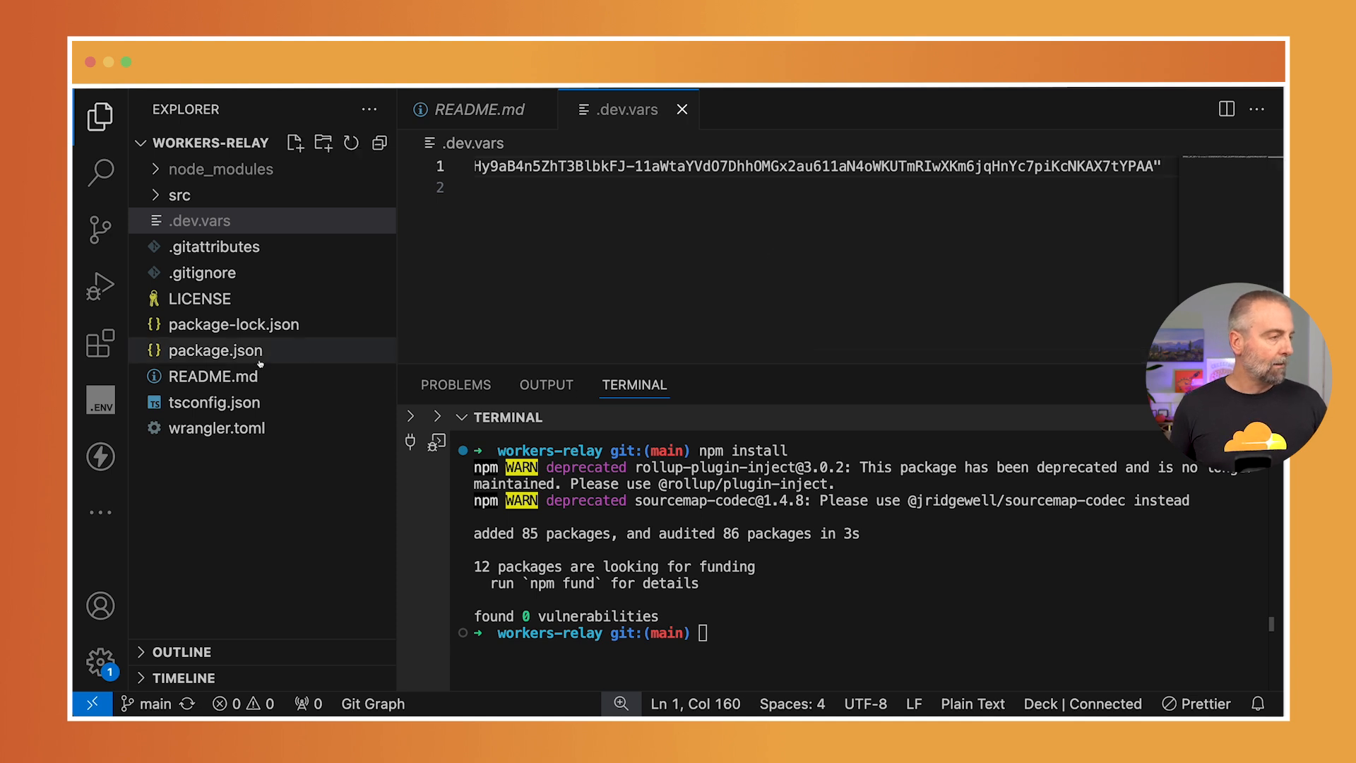
{"action": "left_click", "coordinate": [212, 375]}
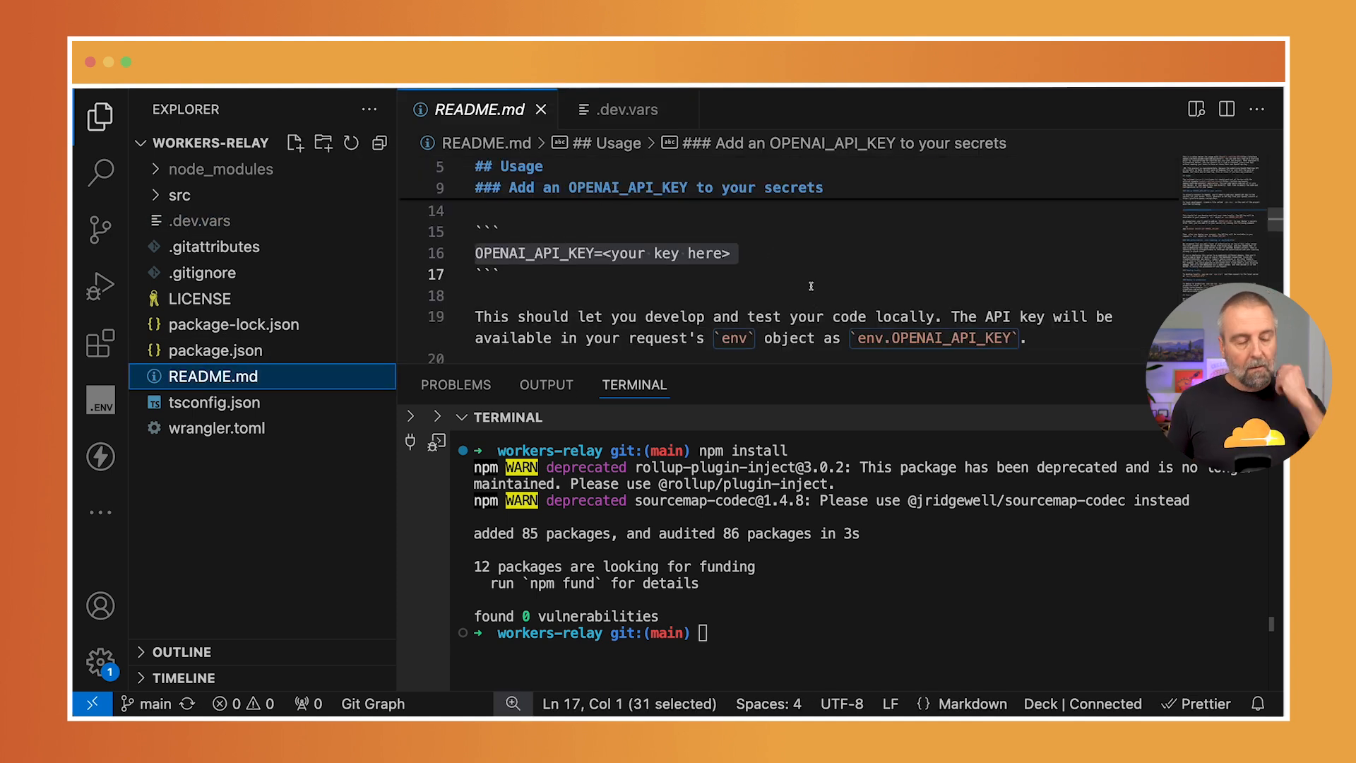
{"action": "scroll", "scroll_direction": "down", "scroll_amount": 3}
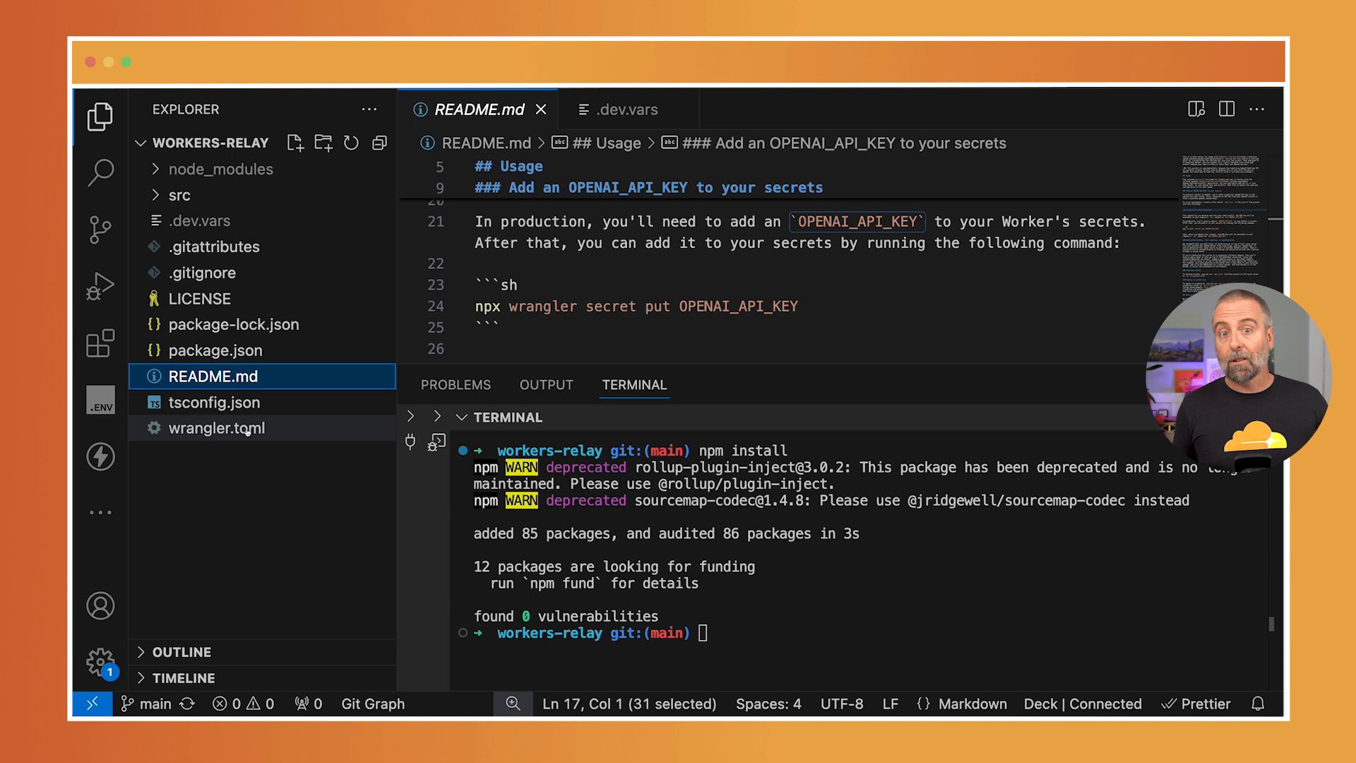
Name the Worker oai-relay in wrangler.toml and begin typing the npx wrangler secret command.
{"action": "left_click", "coordinate": [217, 427]}
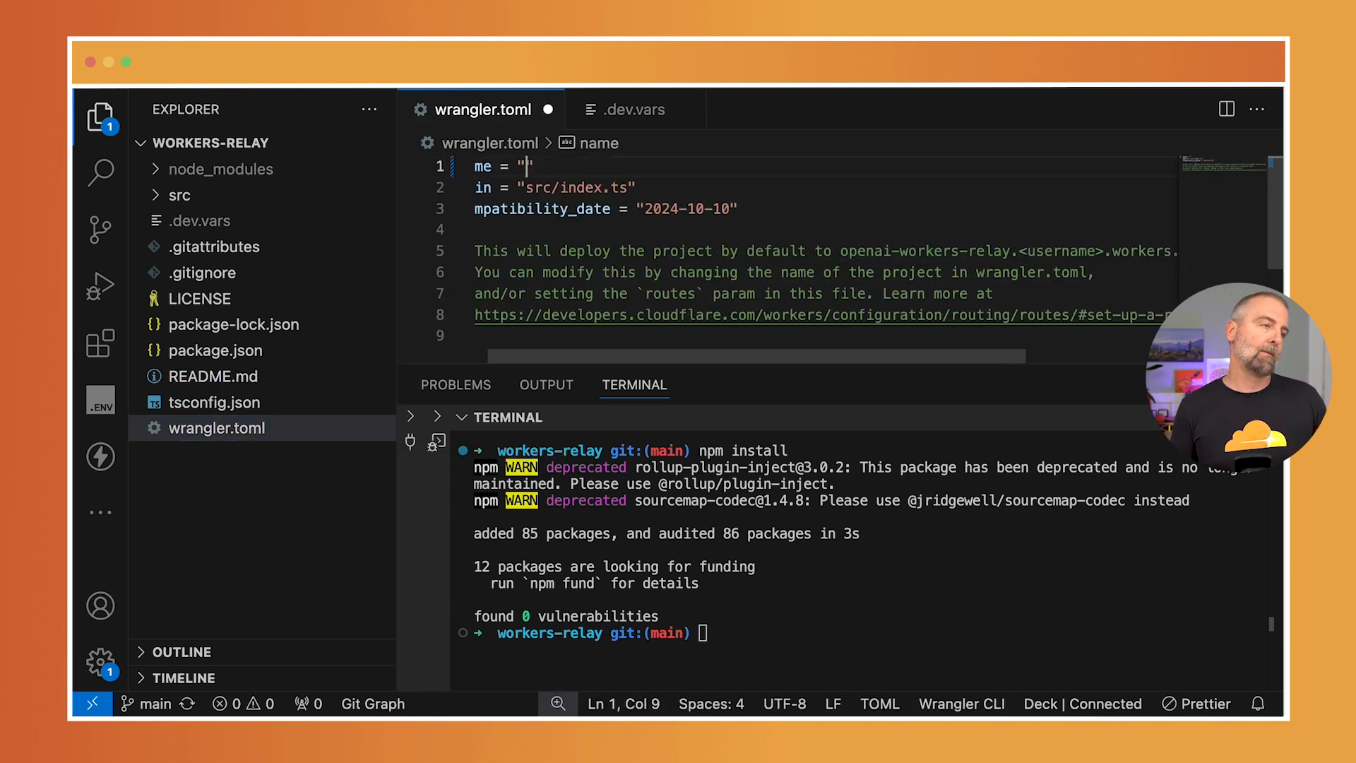
{"action": "type", "text": "oai-real"}
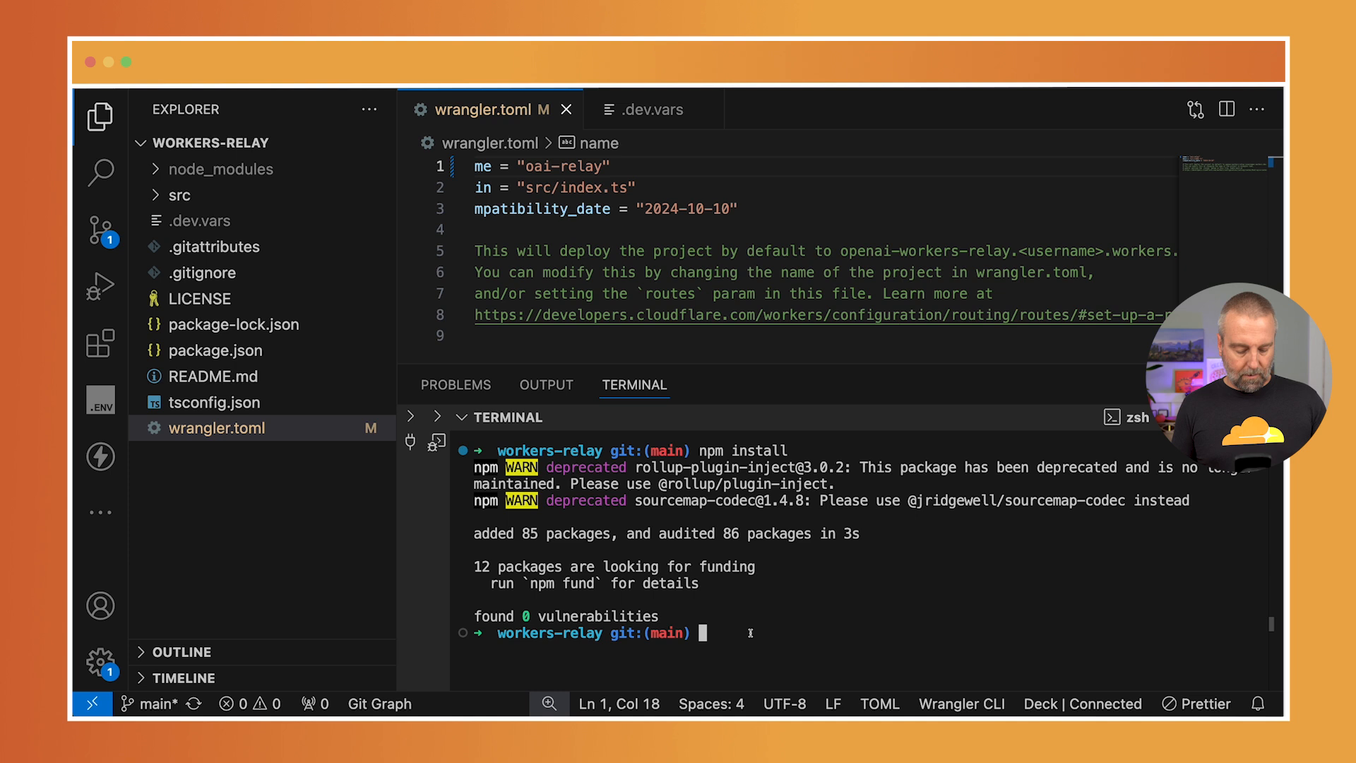
{"action": "type", "text": "npx wra"}
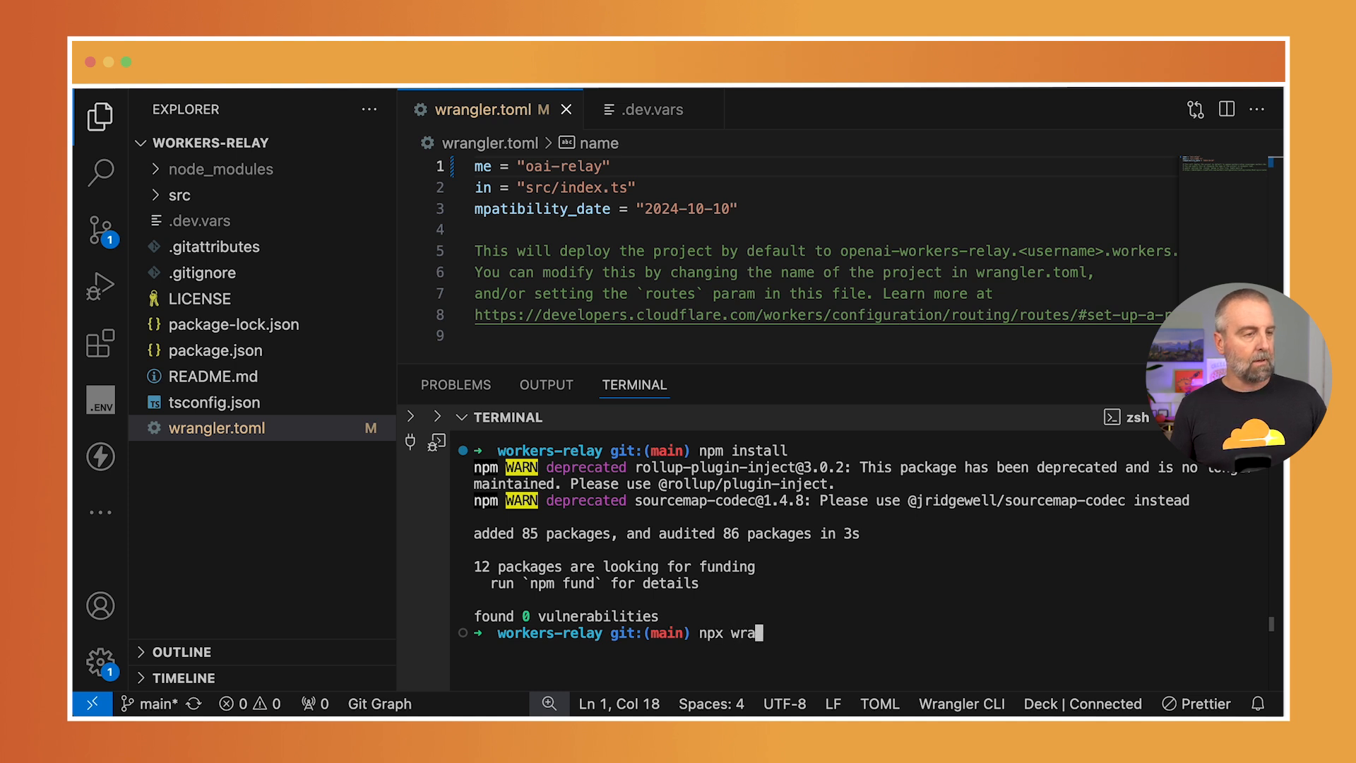
{"action": "type", "text": "ngler"}
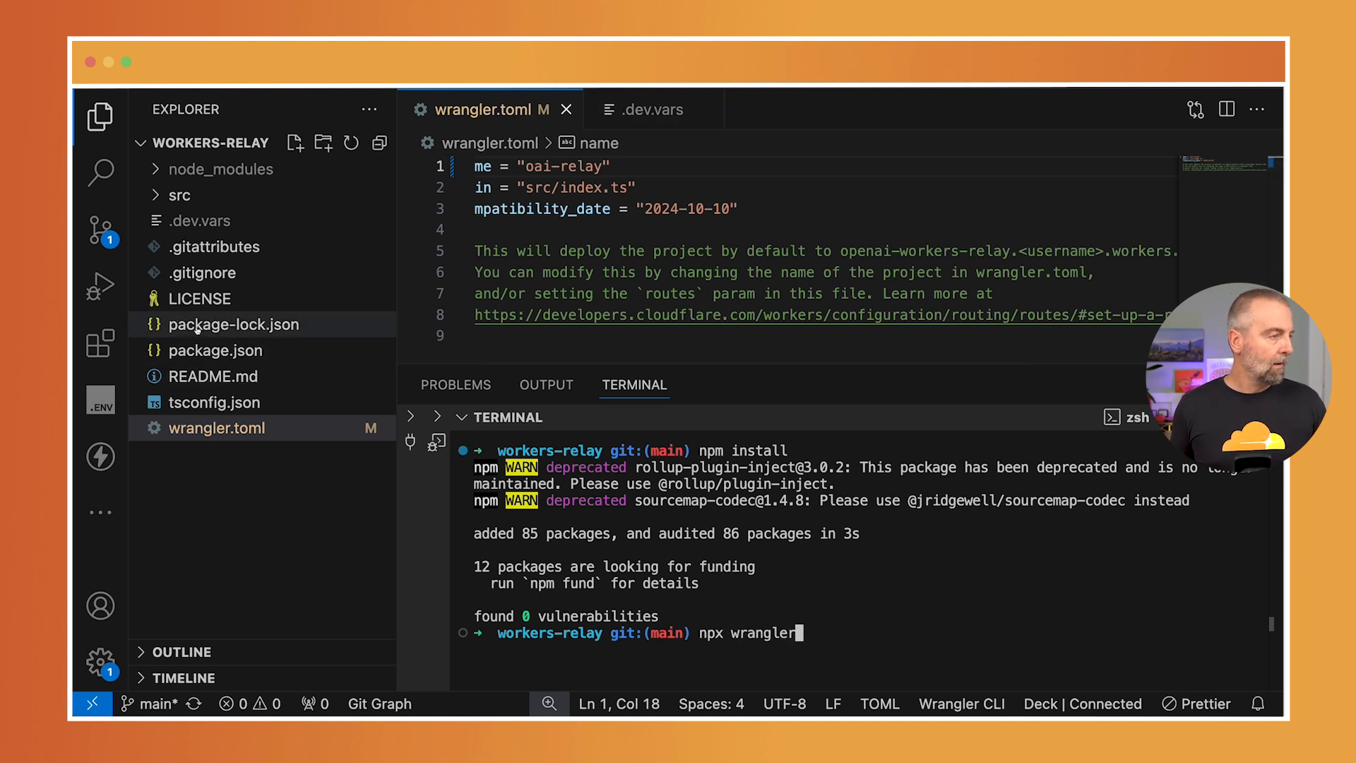
{"action": "left_click", "coordinate": [213, 377]}
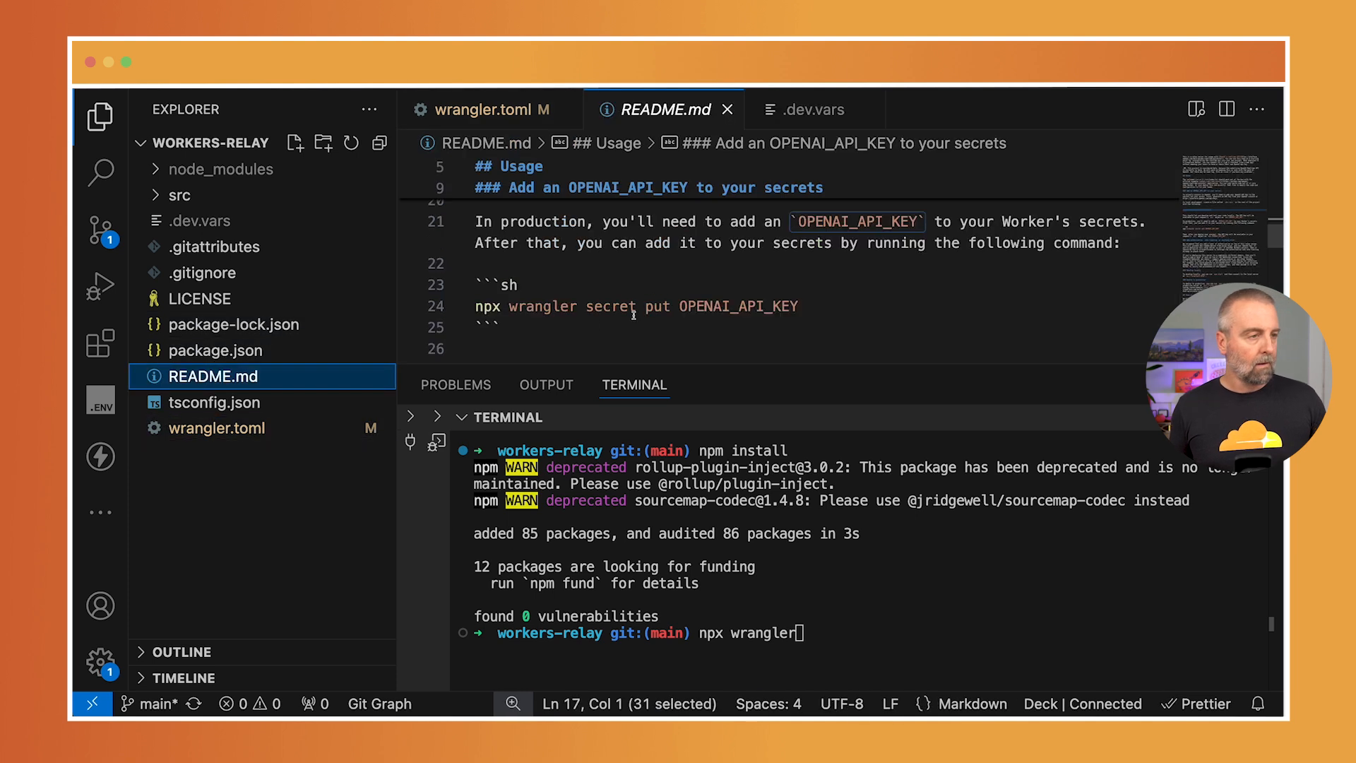
{"action": "type", "text": "secret put"}
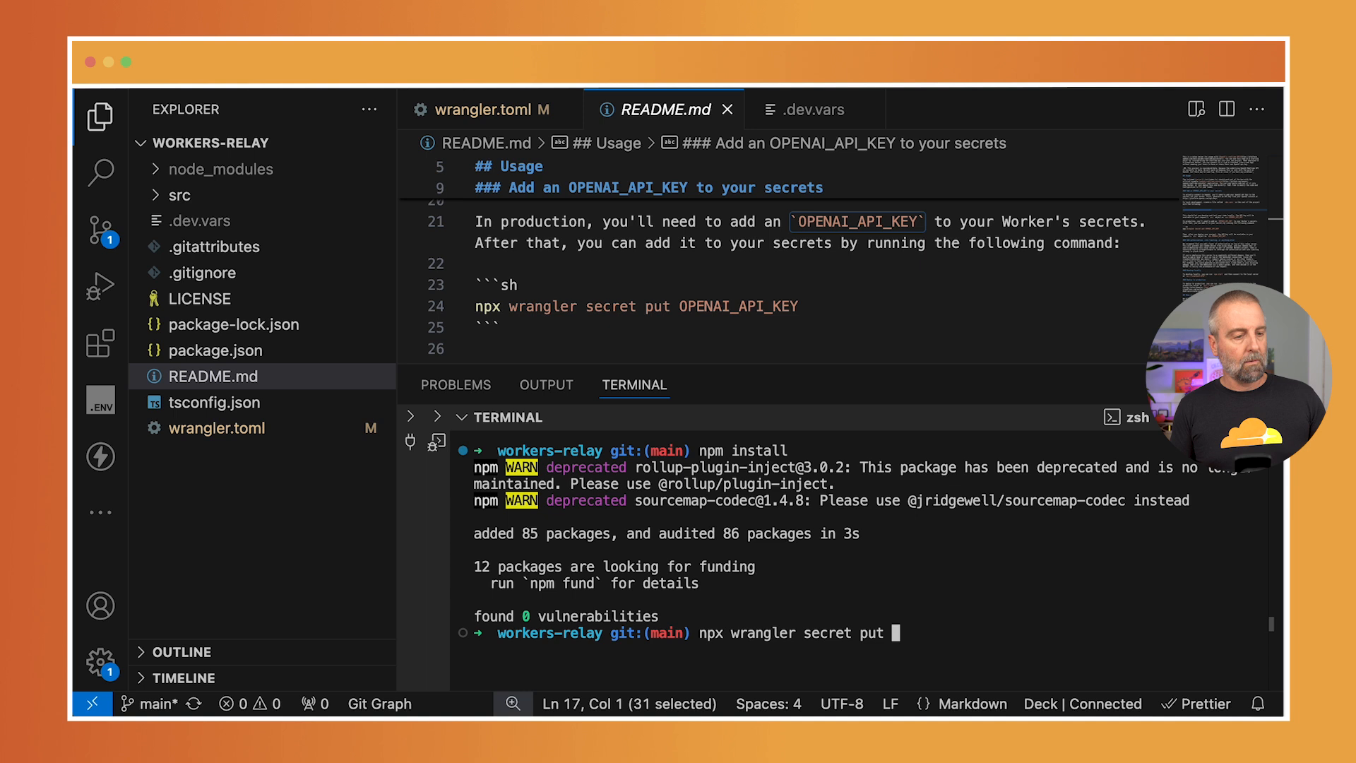
Upload OPENAI_API_KEY with wrangler secret put, answering yes to create the oai-relay Worker.
{"action": "type", "text": "OPENAI_AP"}
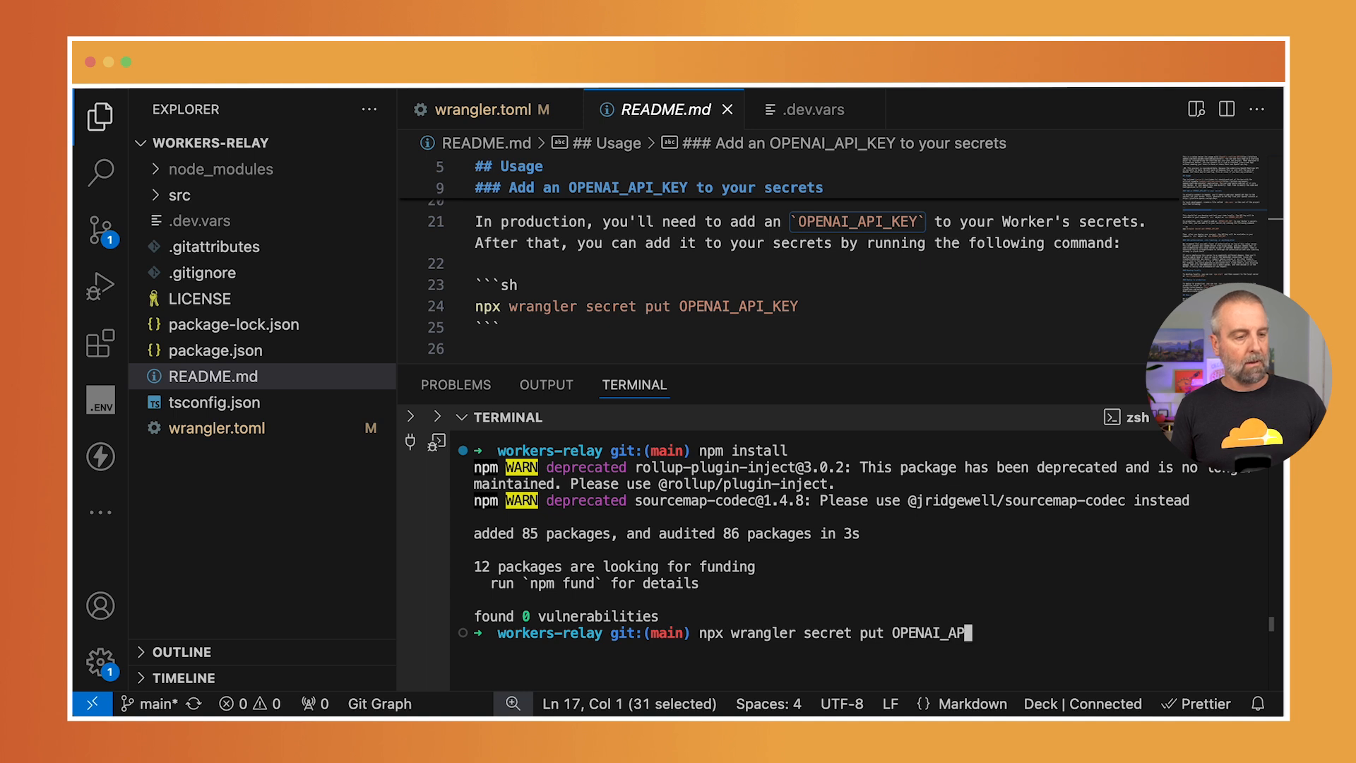
{"action": "type", "text": "I_KEY"}
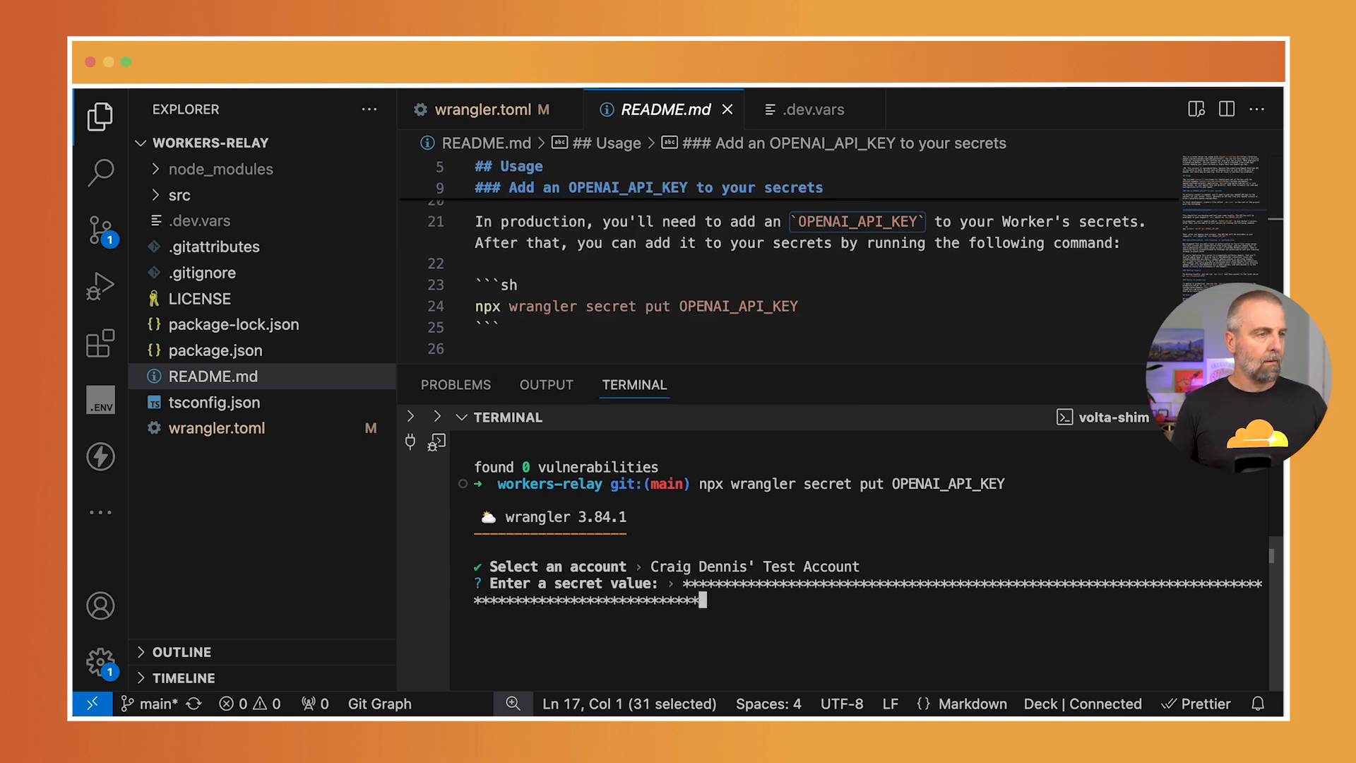
{"action": "key", "text": "enter"}
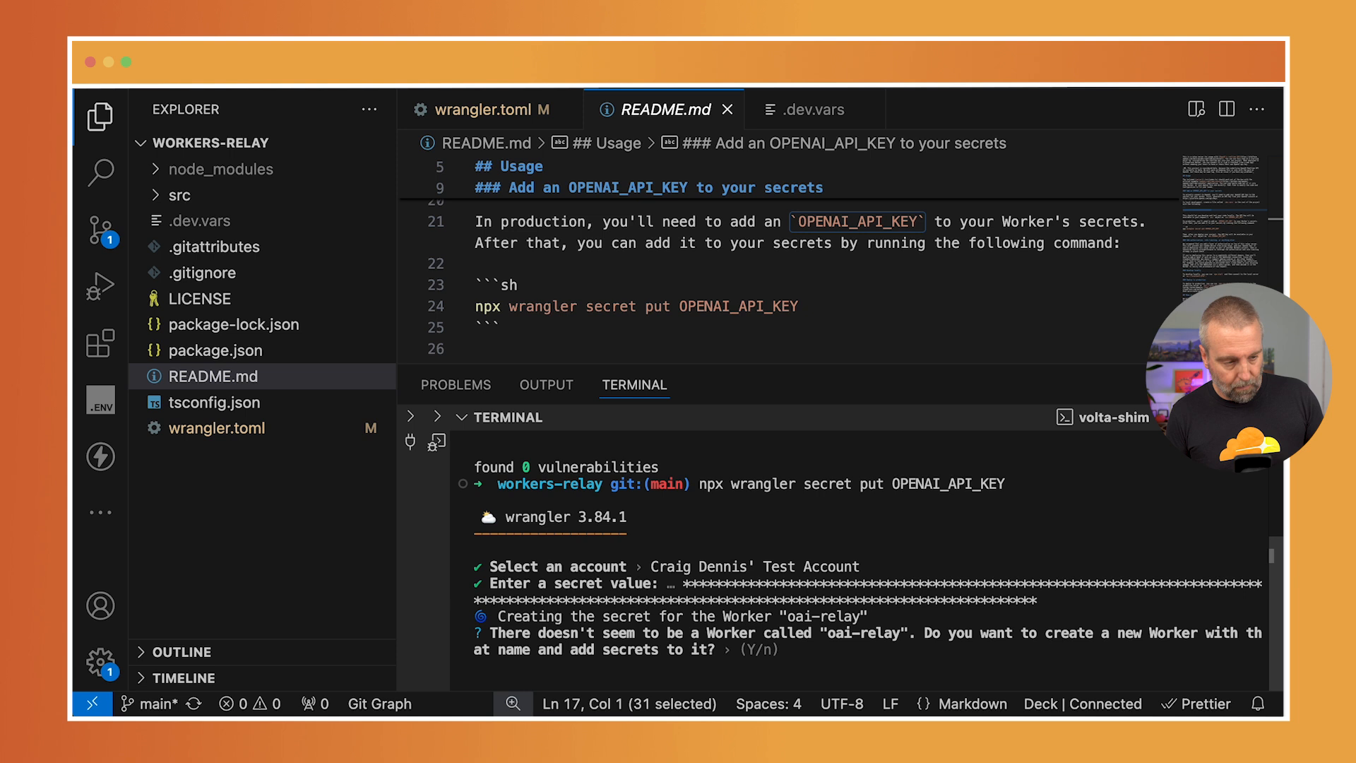
{"action": "type", "text": "yes"}
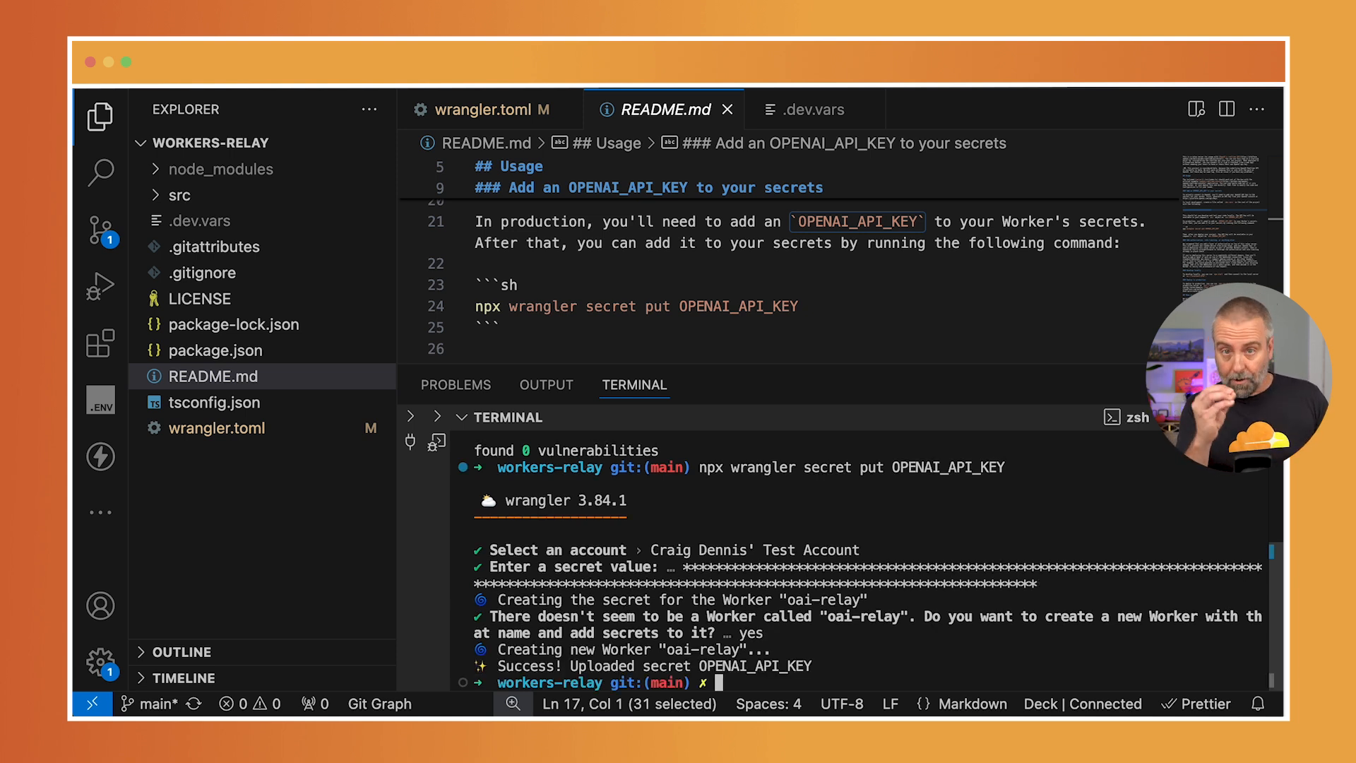
{"action": "type", "text": "npm run"}
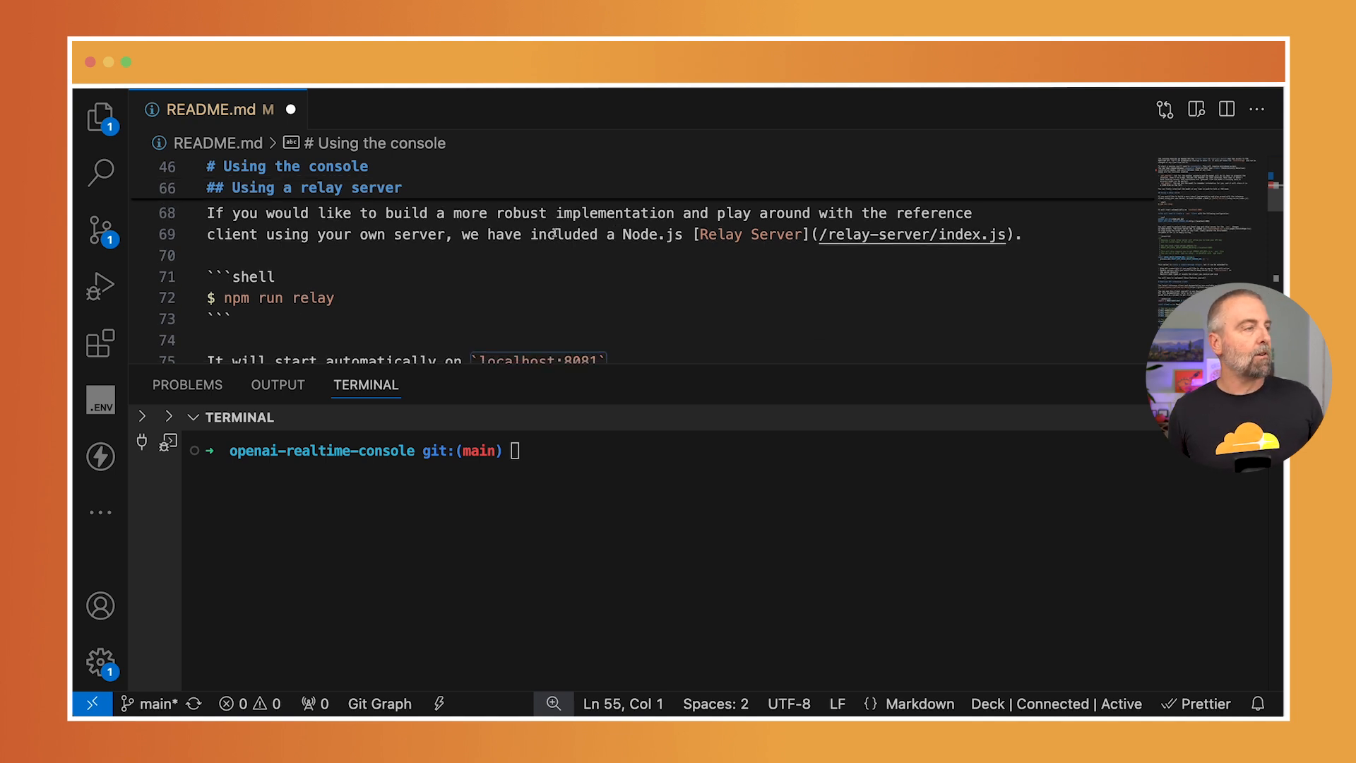
Point REACT_APP_LOCAL_RELAY_SERVER_URL in .env at the oai-relay workers.dev URL and run npm start.
{"action": "scroll", "scroll_direction": "down", "scroll_amount": 3}
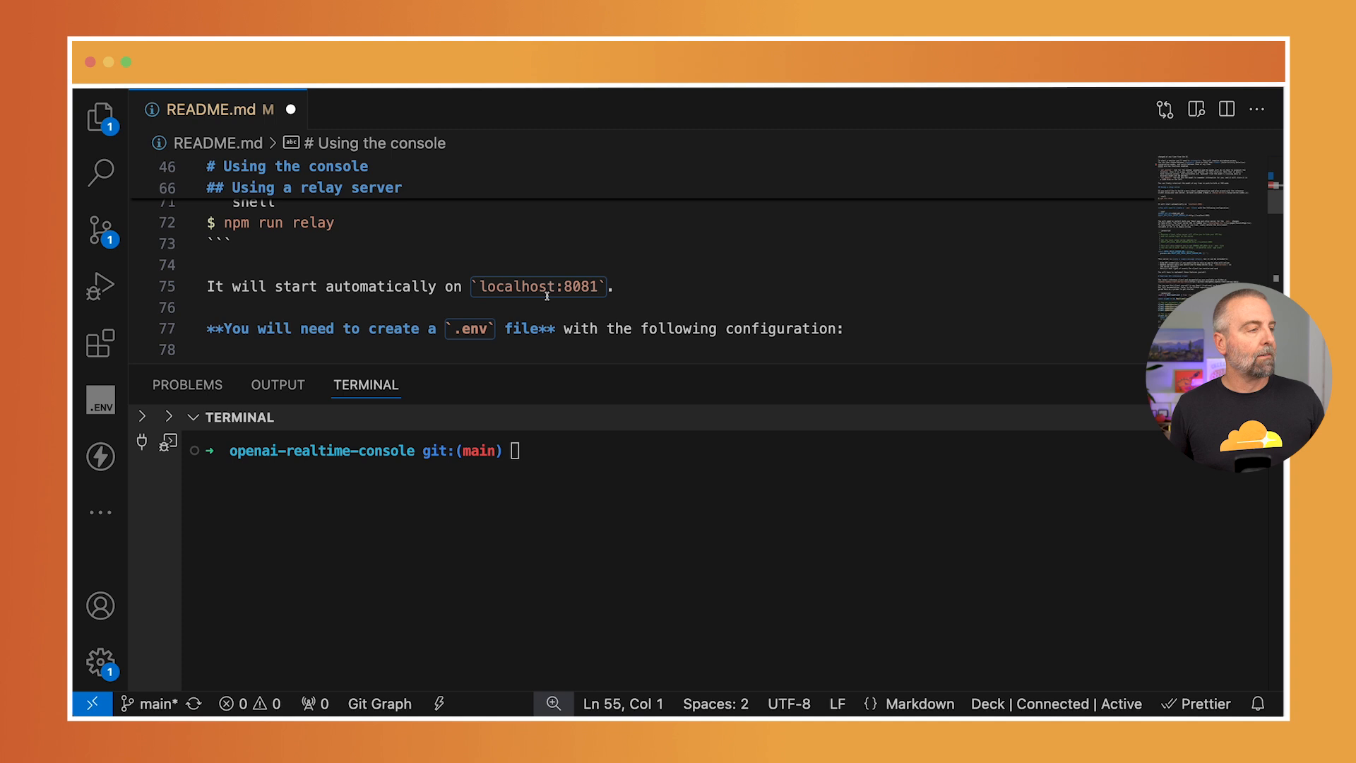
{"action": "scroll", "scroll_direction": "down", "scroll_amount": 3}
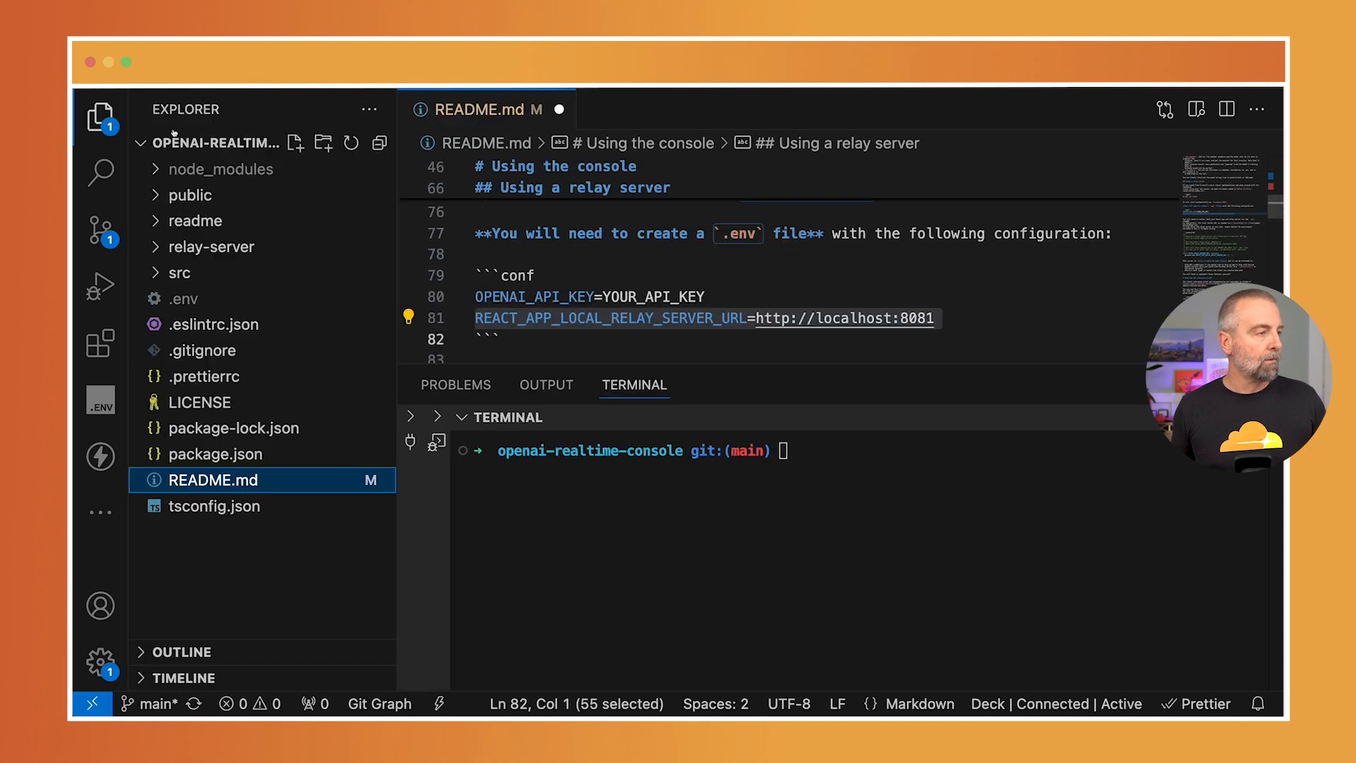
{"action": "left_click", "coordinate": [184, 298]}
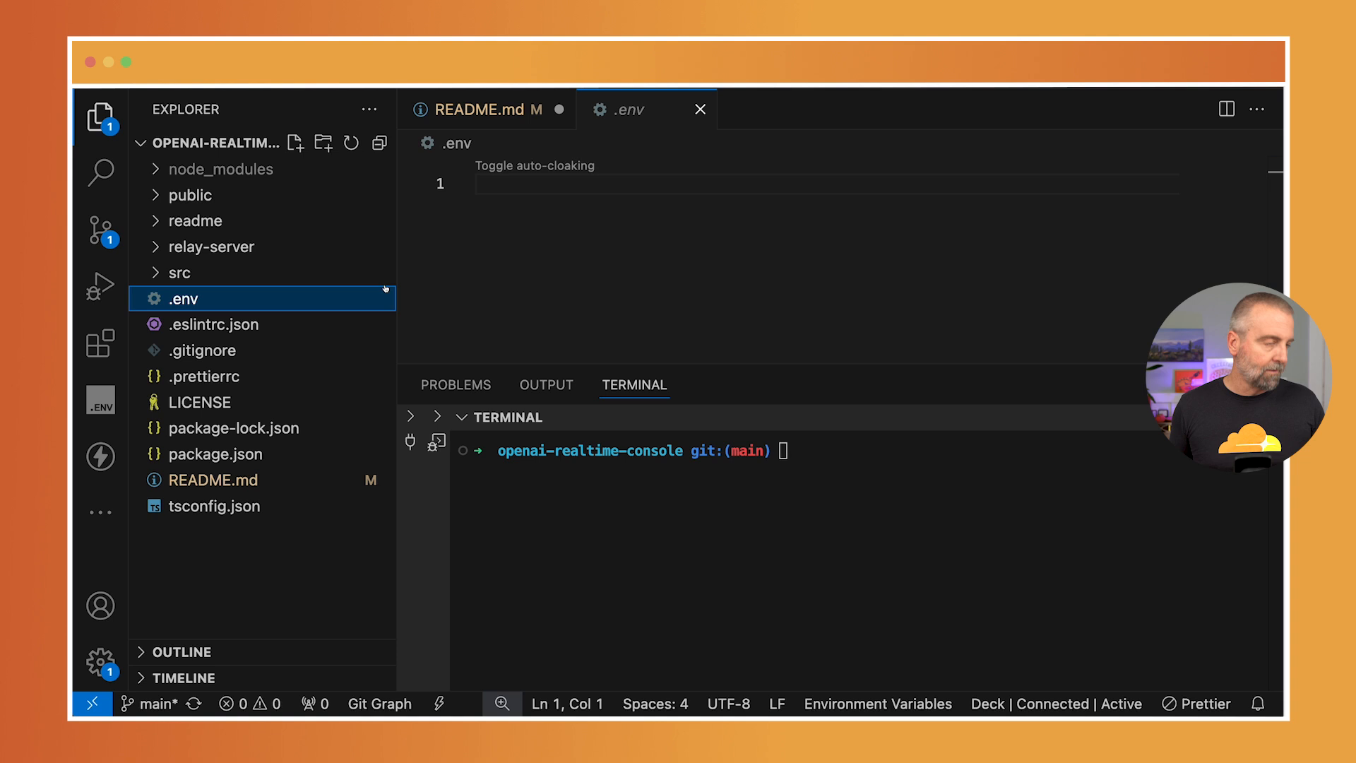
{"action": "type", "text": "REACT_APP_LOCAL_RELAY_SERVER_URL=http://localhost:8081"}
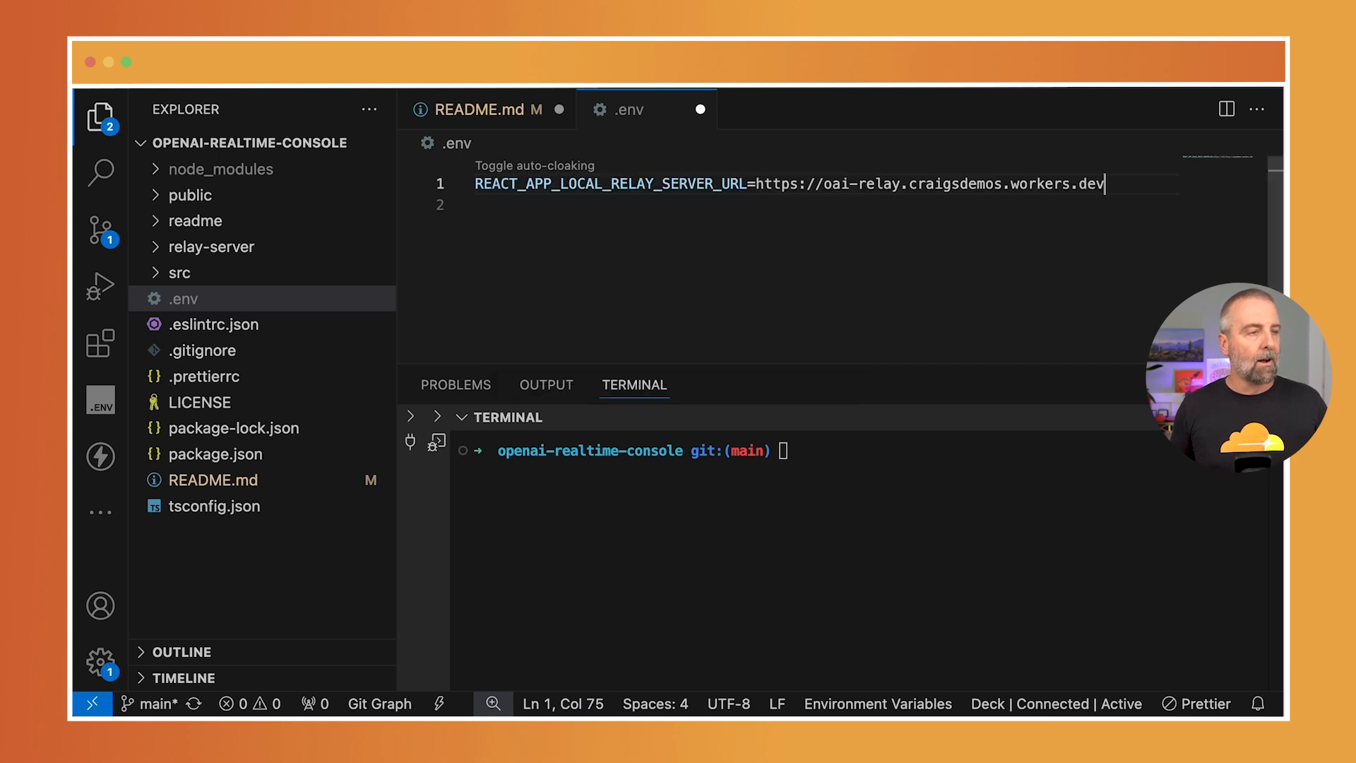
{"action": "type", "text": "\""}
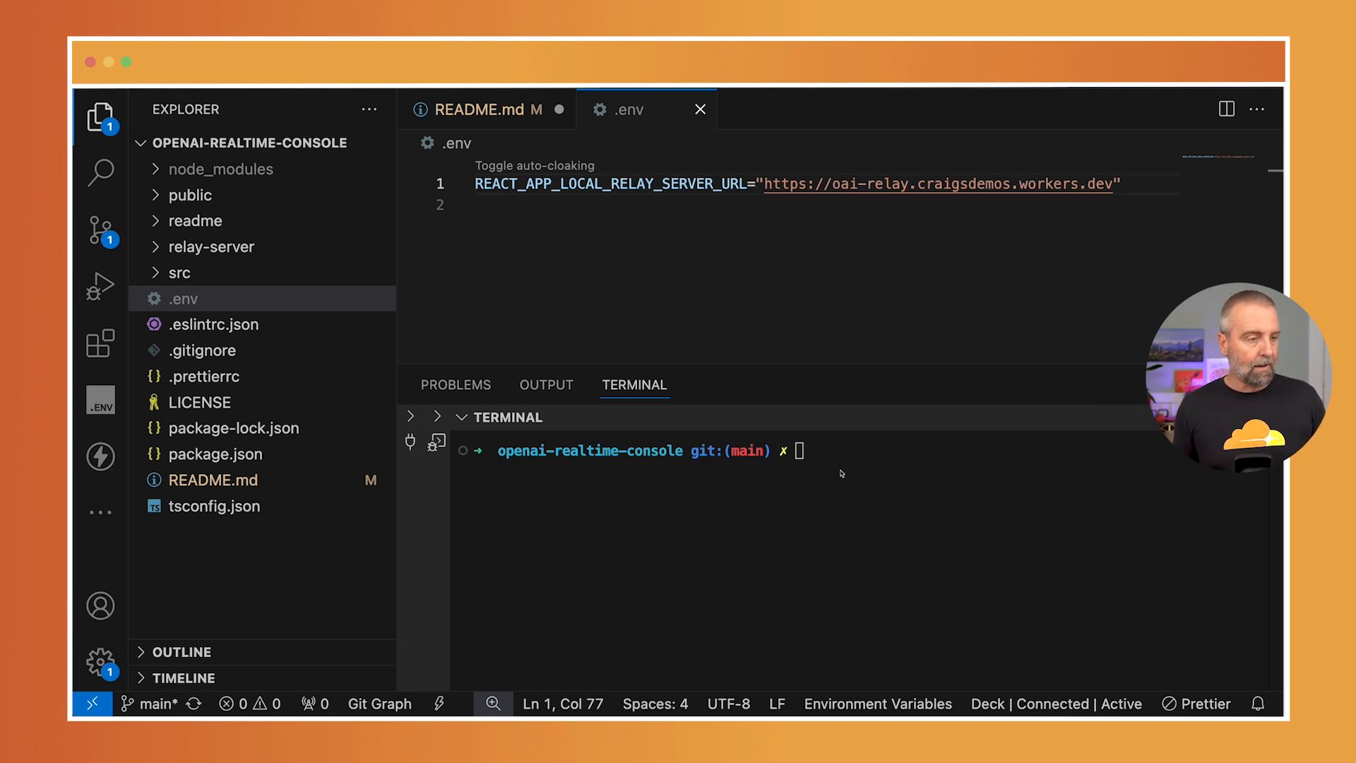
{"action": "type", "text": "npm star"}
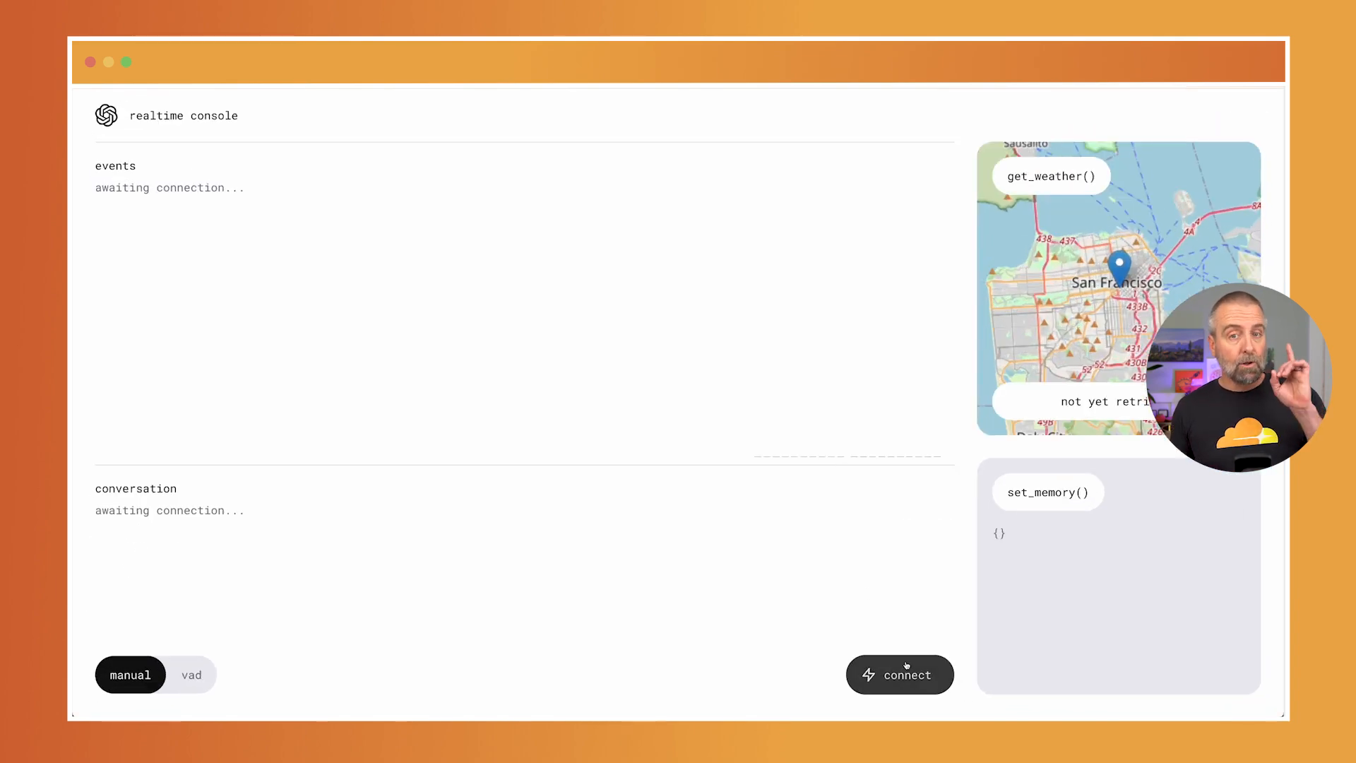
Connect via the relay and send push-to-talk messages giving the user's name and asking about Portland weather.
{"action": "left_click", "coordinate": [899, 675]}
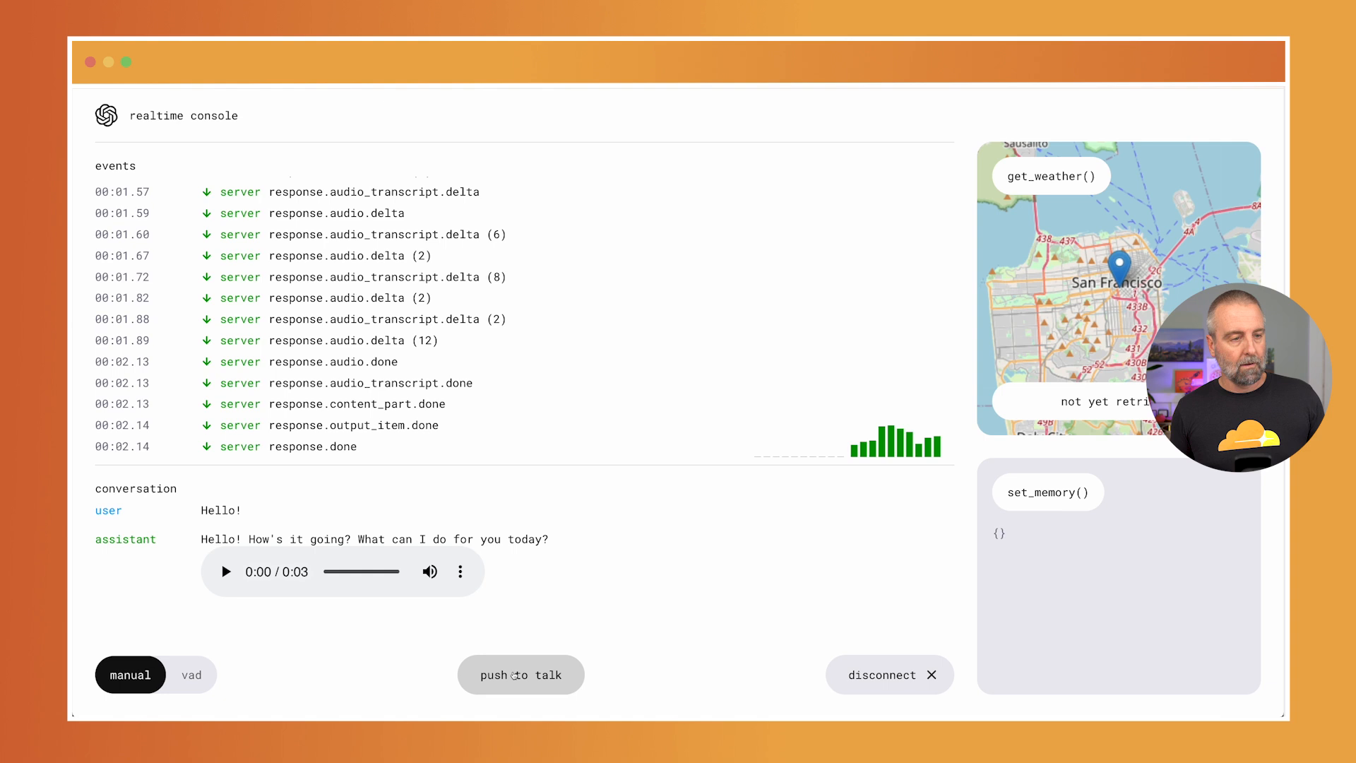
{"action": "left_click", "coordinate": [520, 675]}
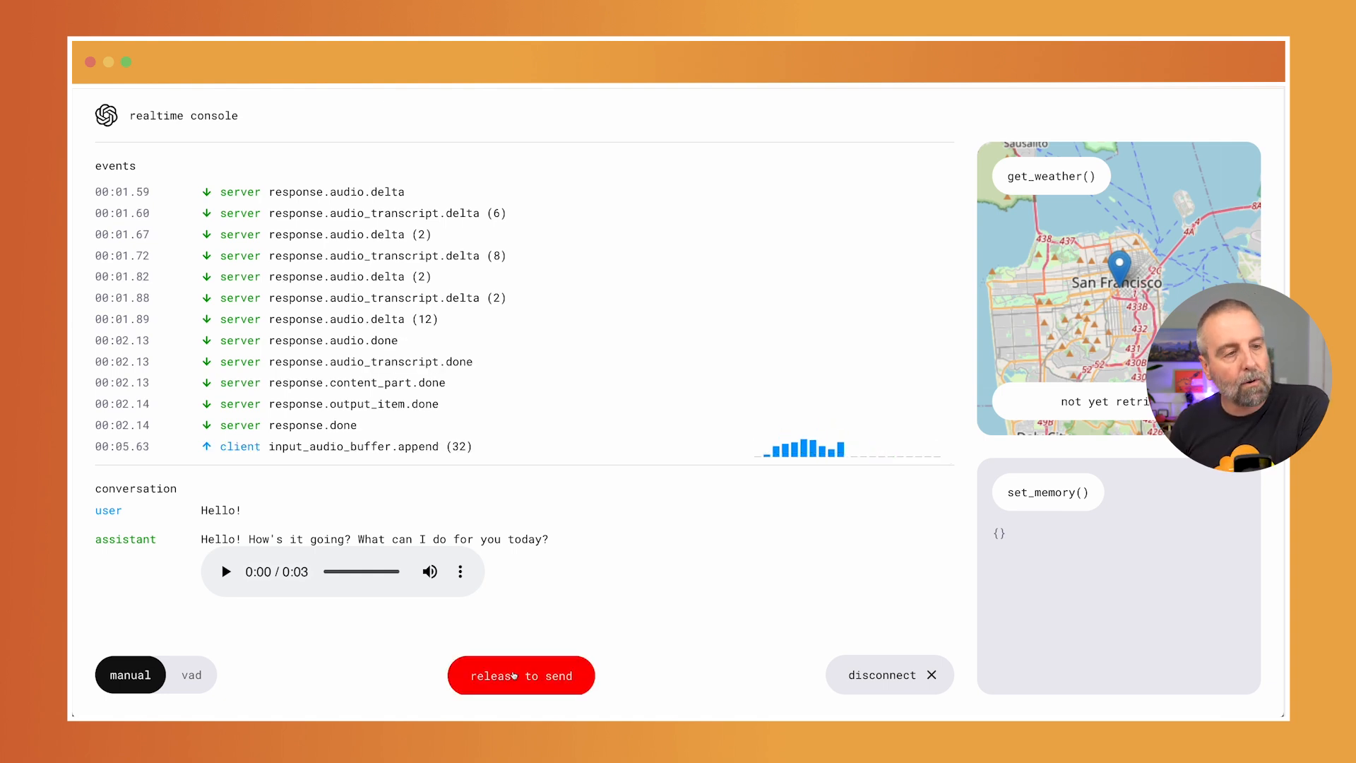
{"action": "left_click", "coordinate": [521, 674]}
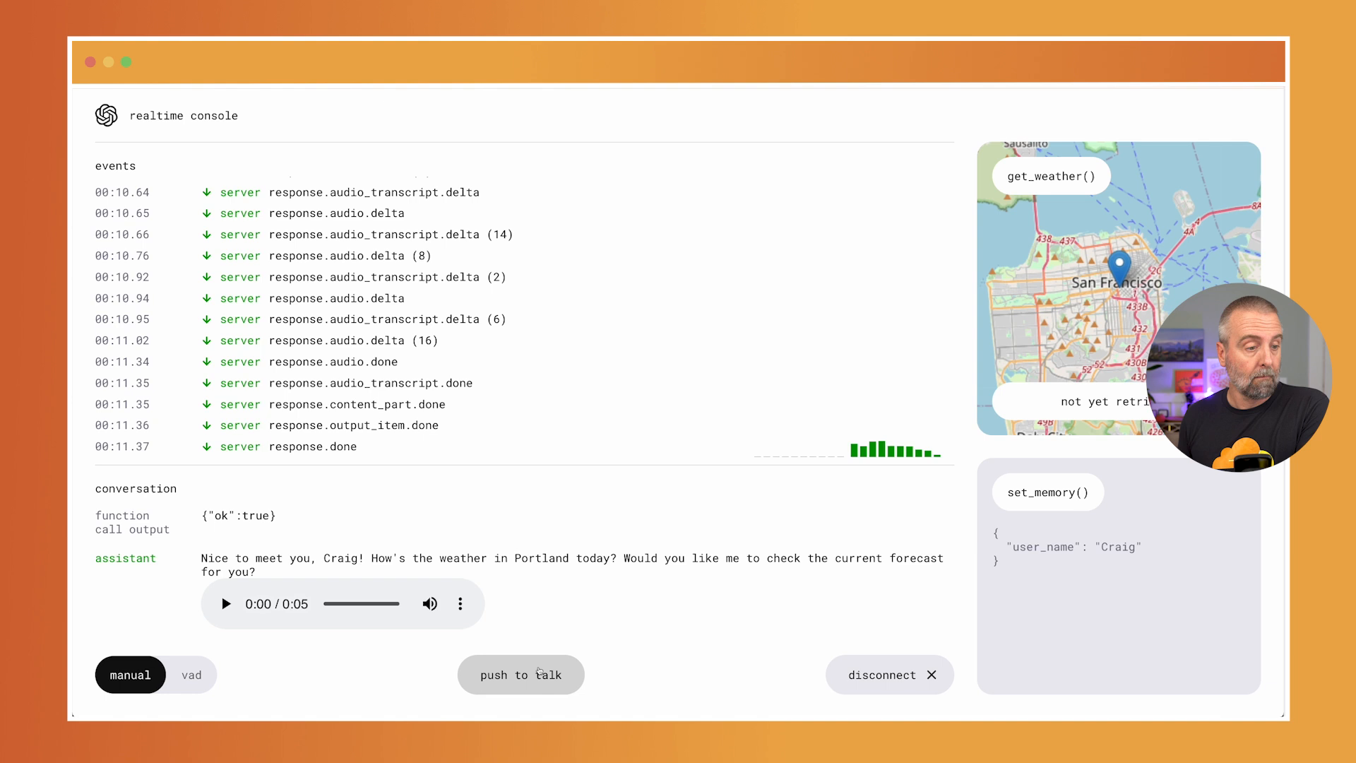
{"action": "left_click", "coordinate": [521, 675]}
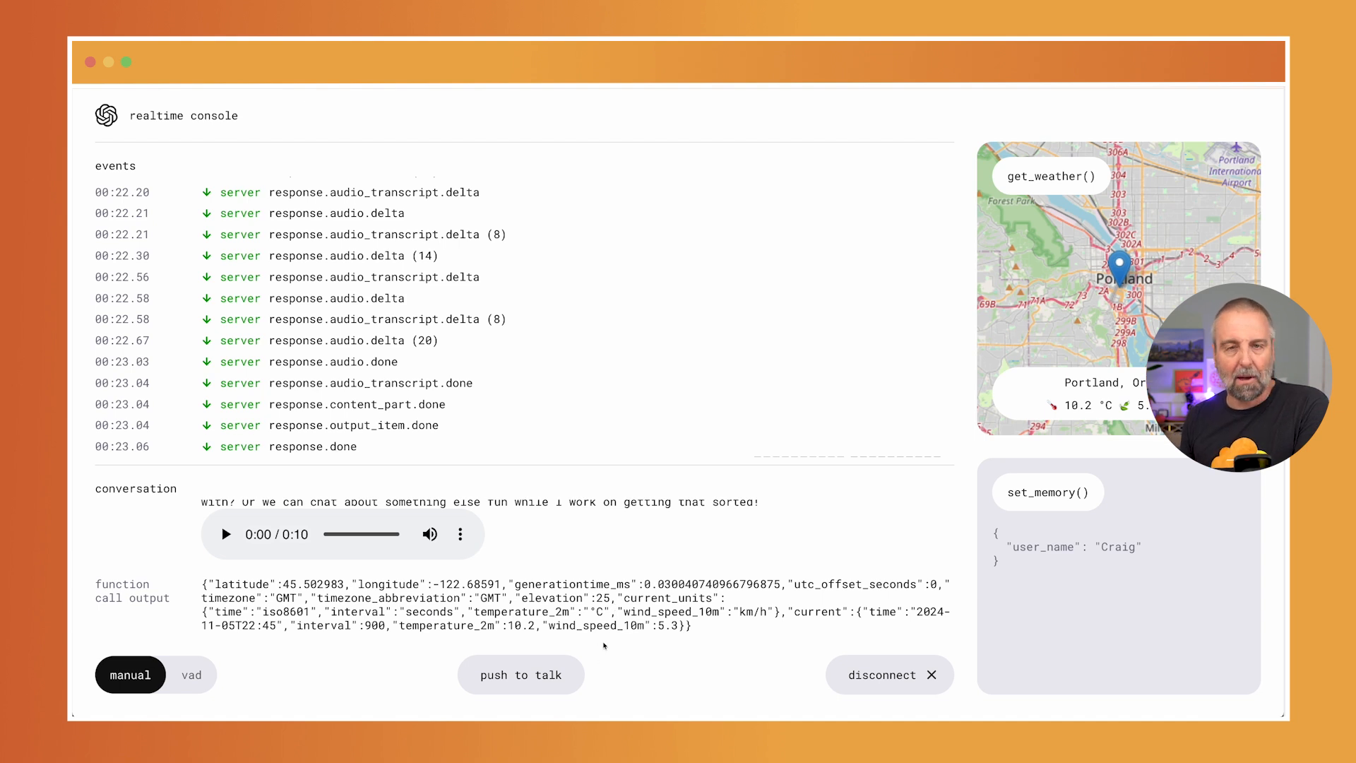
Ask about Portland's weather by voice, then interrupt to request the temperature in Fahrenheit.
{"action": "left_click", "coordinate": [521, 675]}
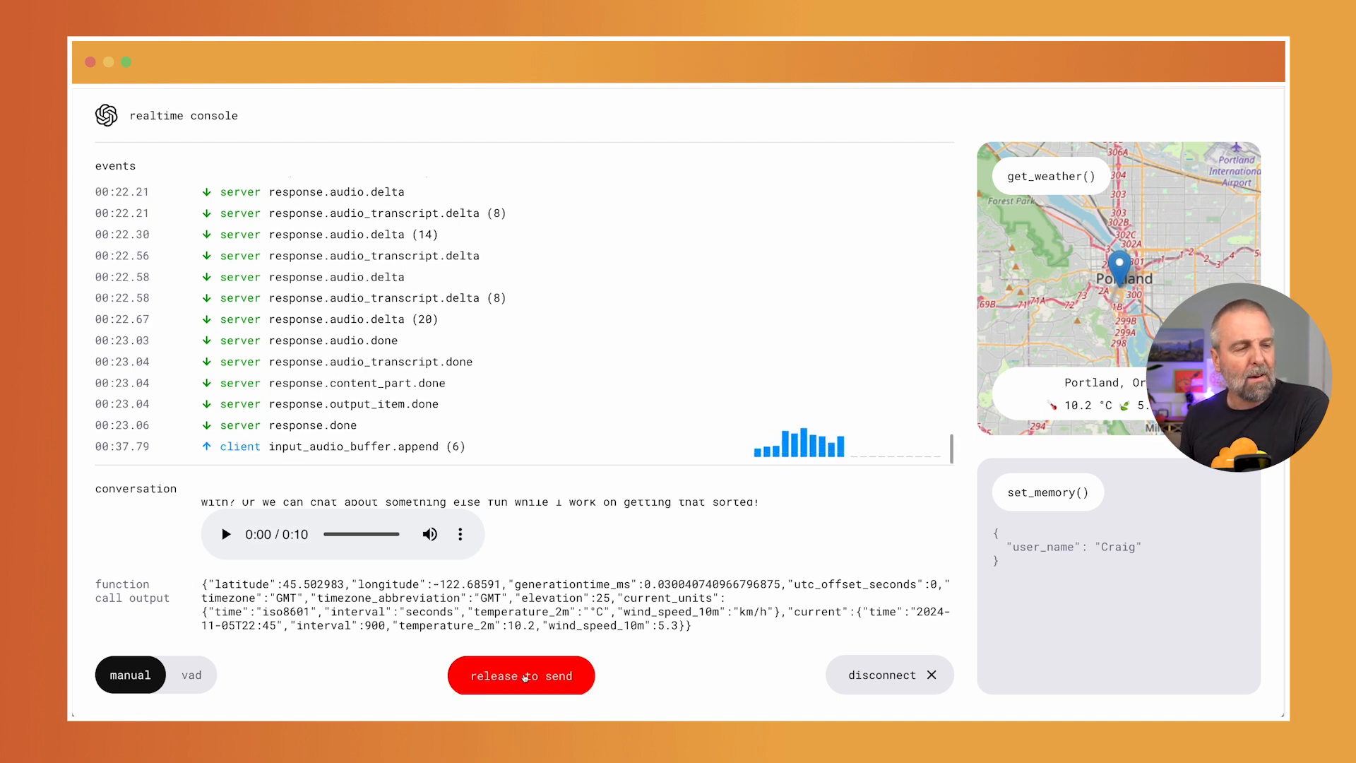
{"action": "left_click", "coordinate": [520, 675]}
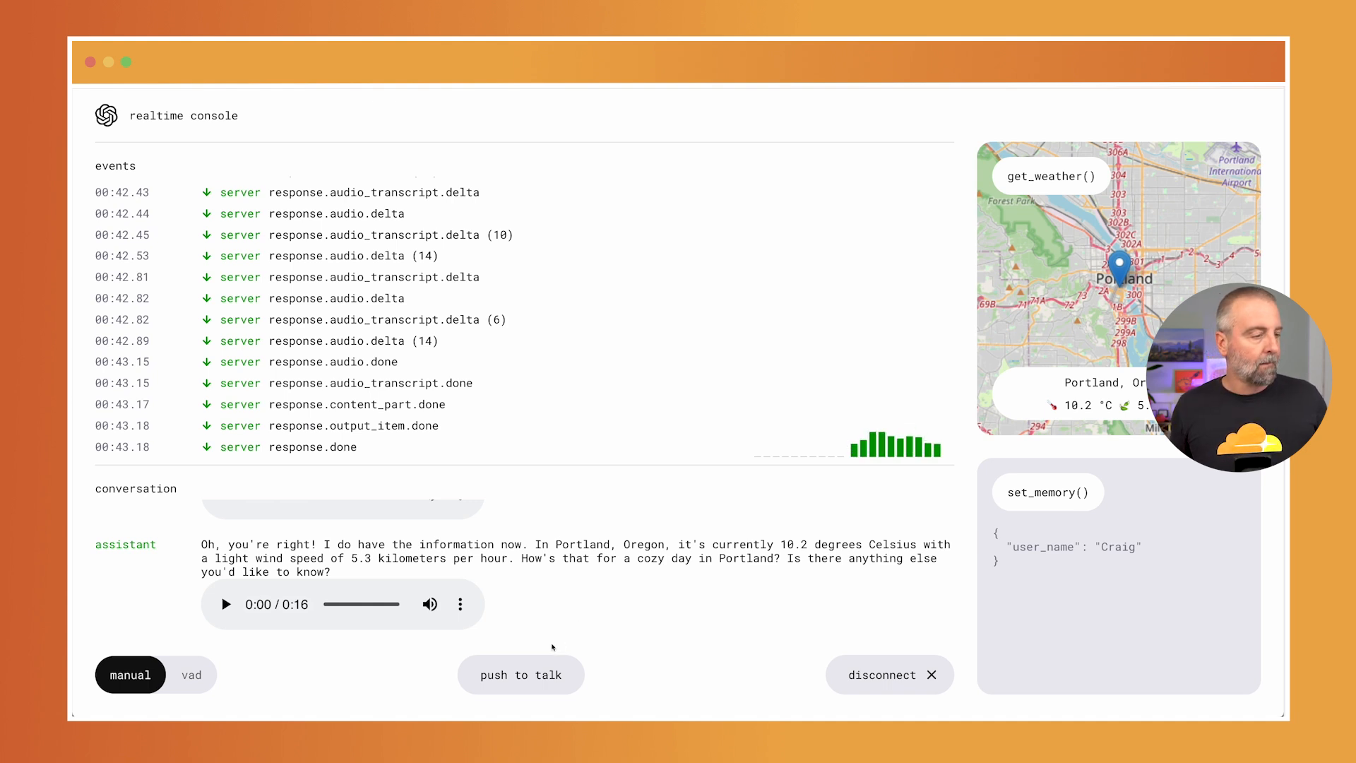
{"action": "left_click", "coordinate": [521, 674]}
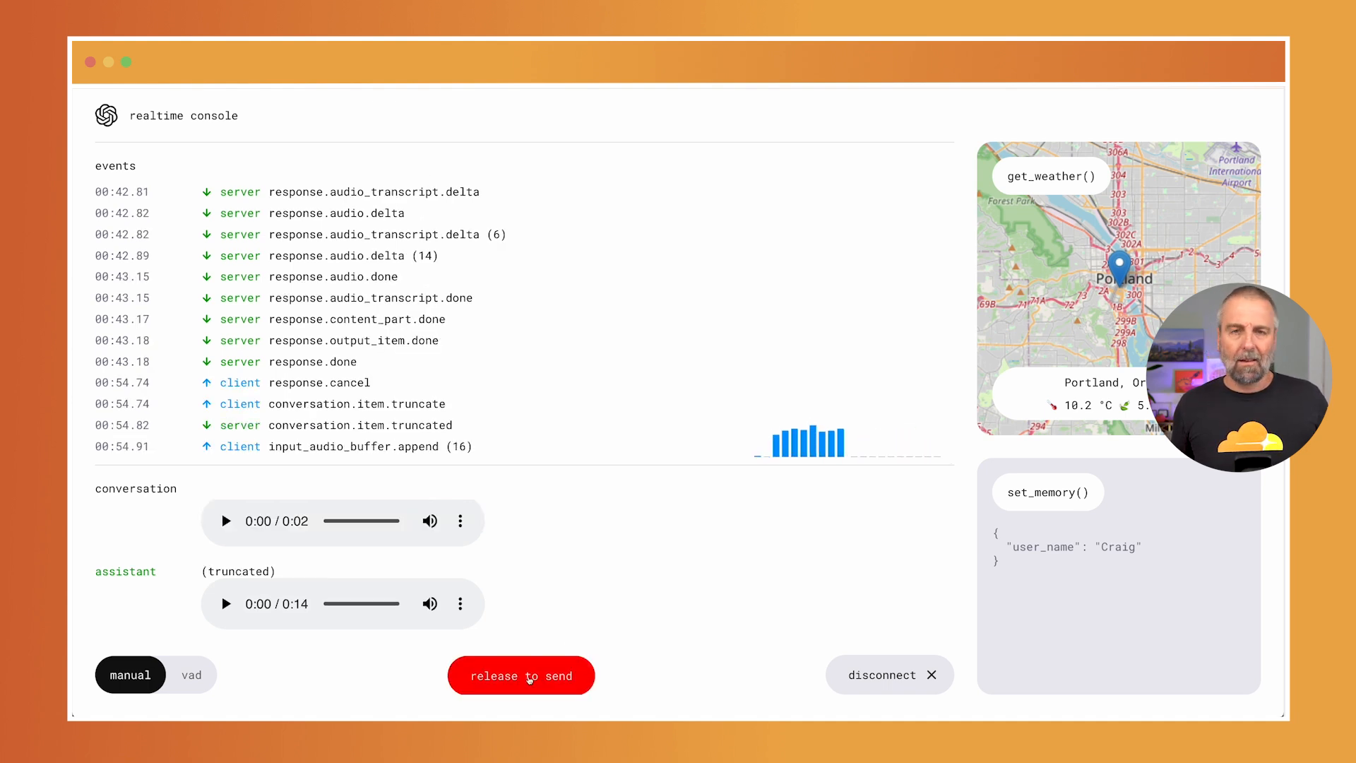
{"action": "left_click", "coordinate": [521, 674]}
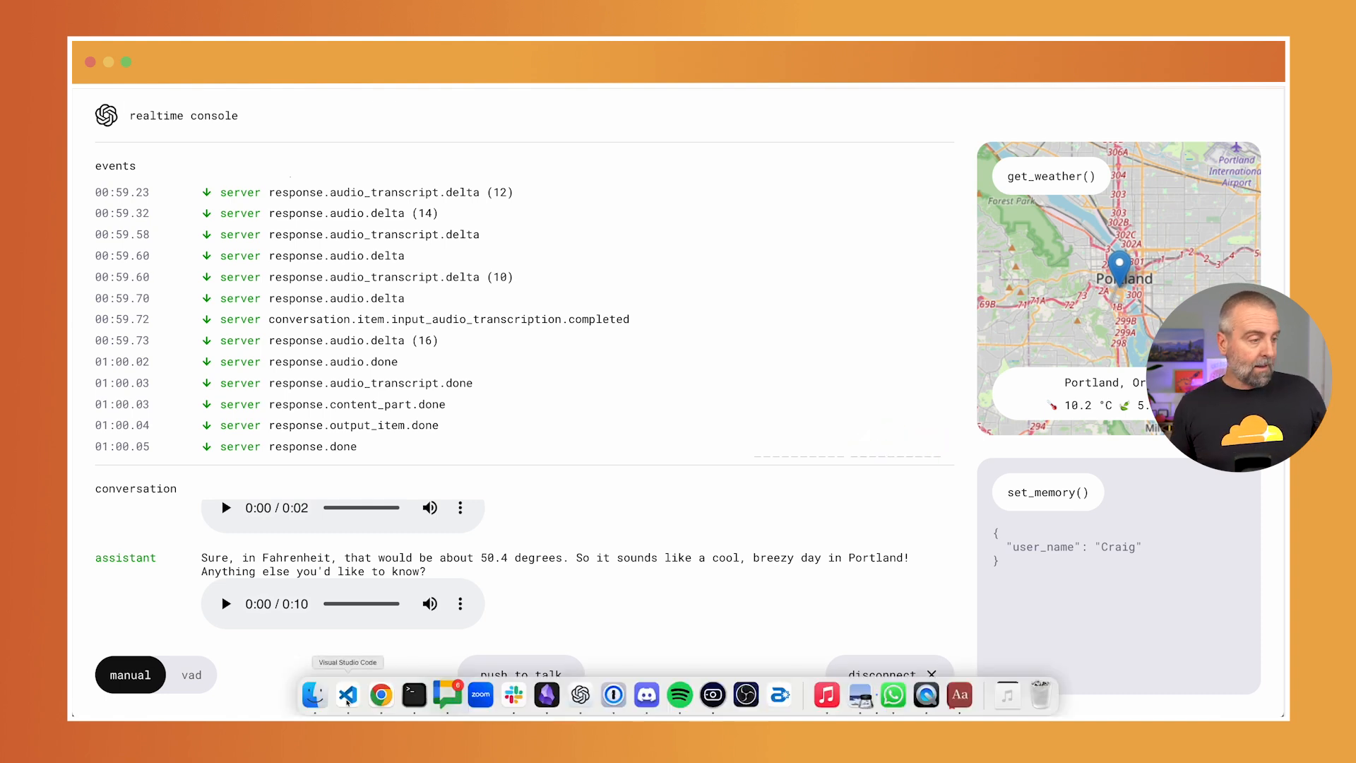
Open the relay Worker's src/index.ts, read through its code including createRealtimeClient, and begin a terminal command.
{"action": "left_click", "coordinate": [347, 695]}
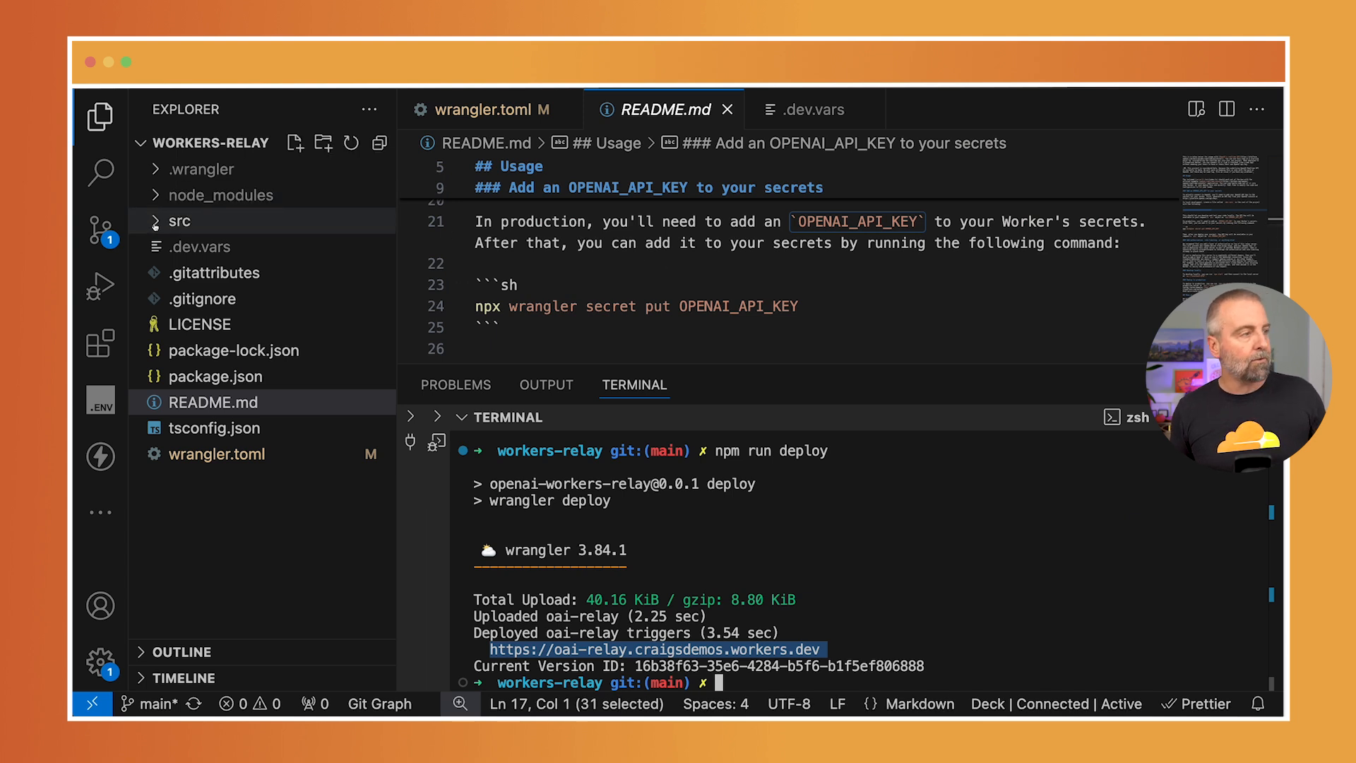
{"action": "left_click", "coordinate": [181, 221]}
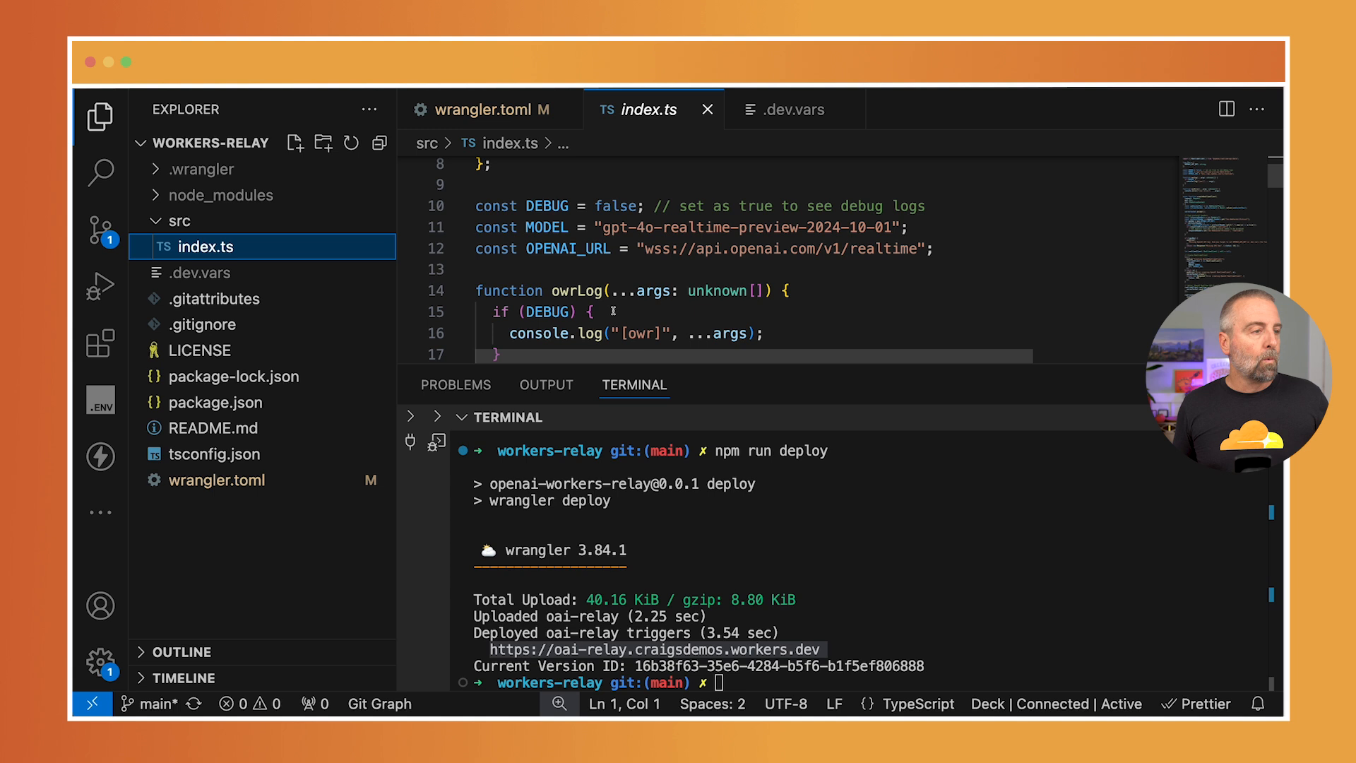
{"action": "scroll", "scroll_direction": "down", "scroll_amount": 3}
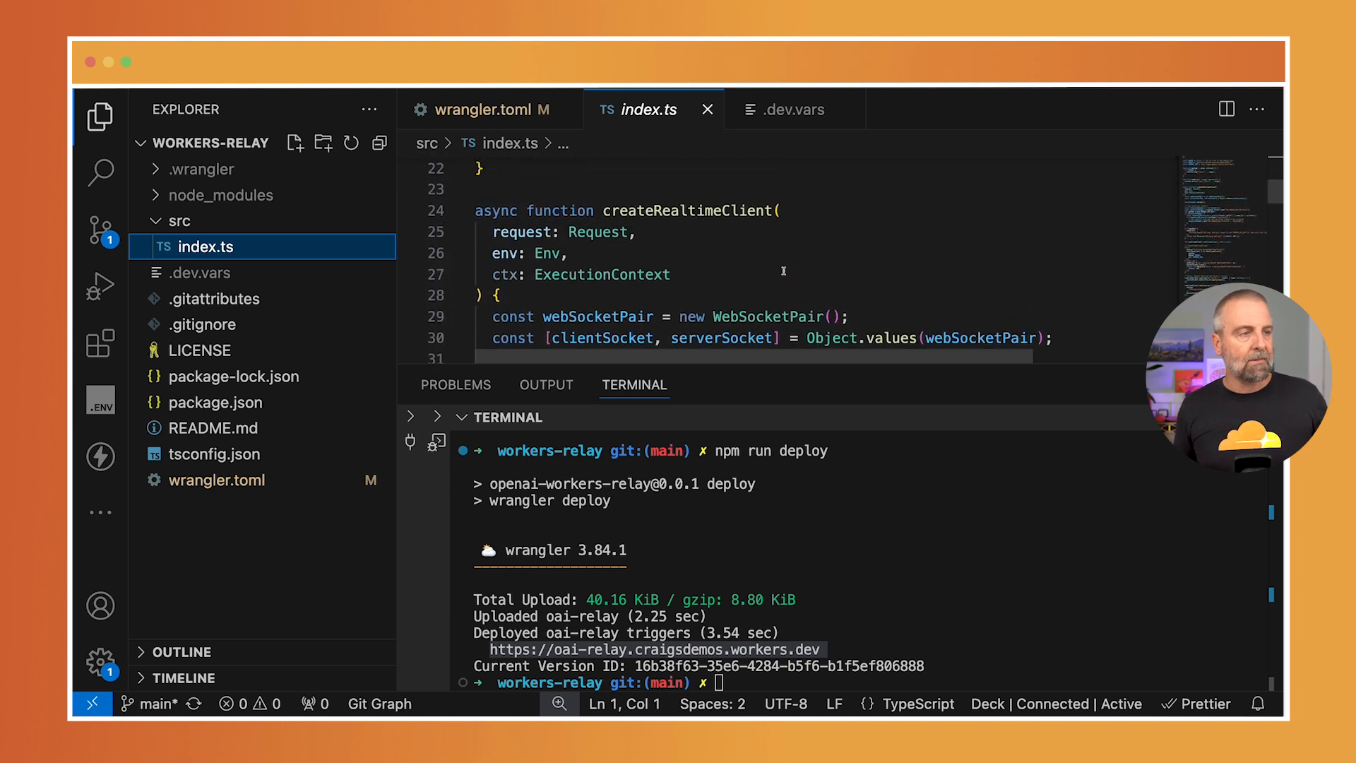
{"action": "scroll", "scroll_direction": "up", "scroll_amount": 3}
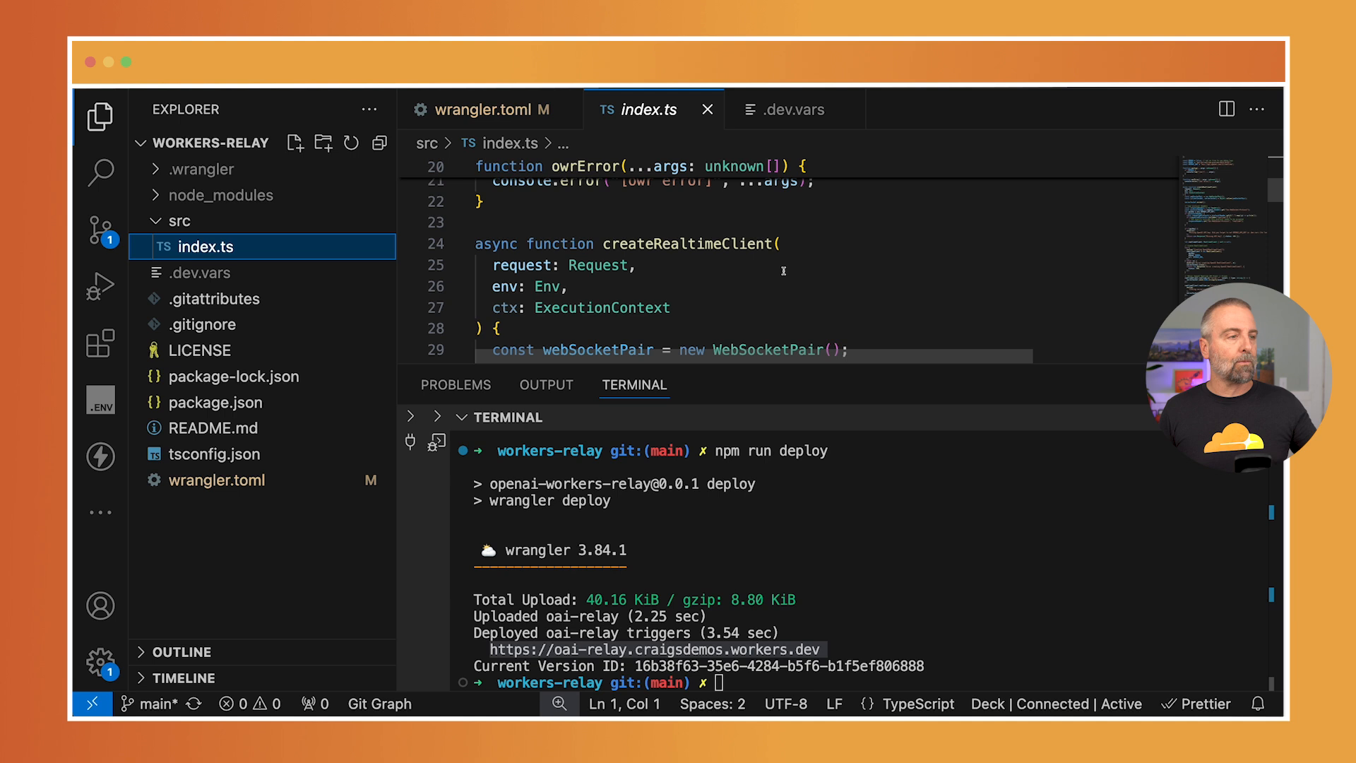
{"action": "scroll", "scroll_direction": "down", "scroll_amount": 3}
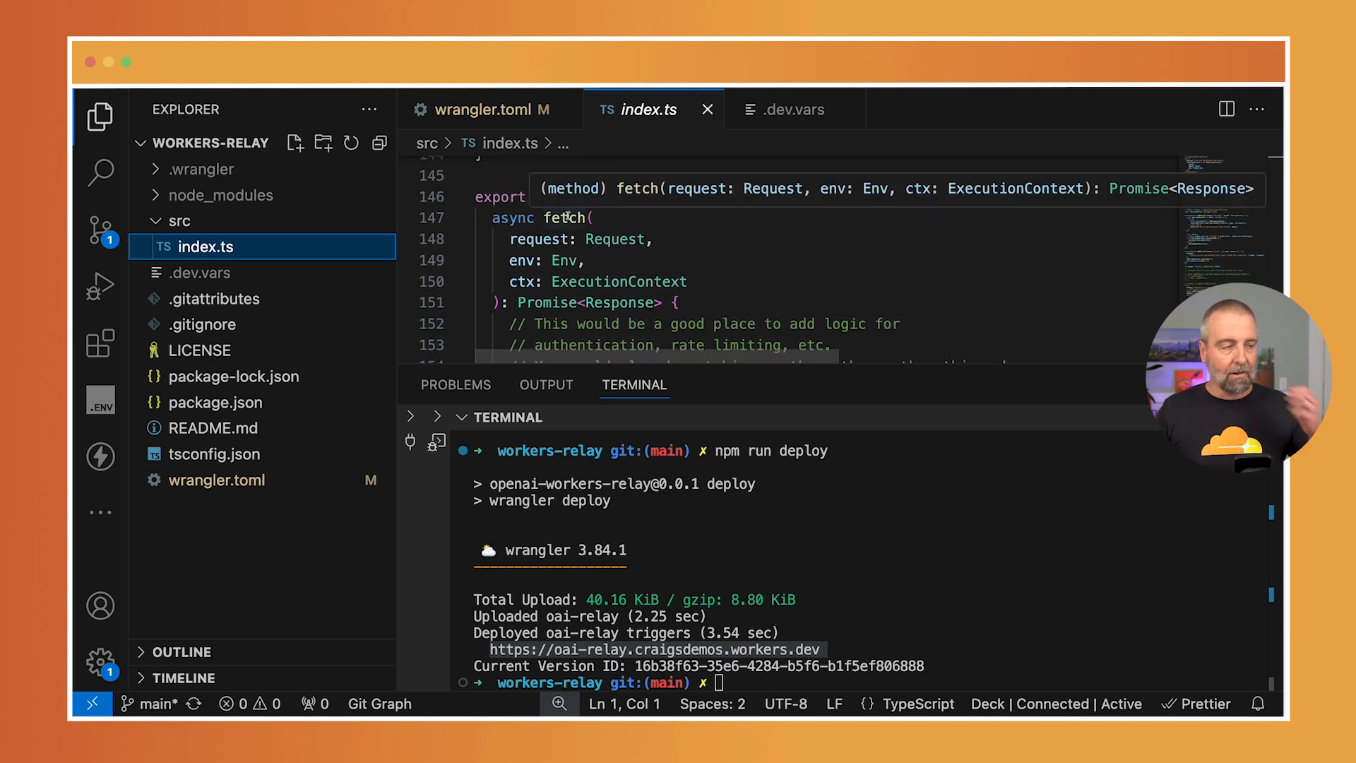
{"action": "mouse_move", "coordinate": [547, 238]}
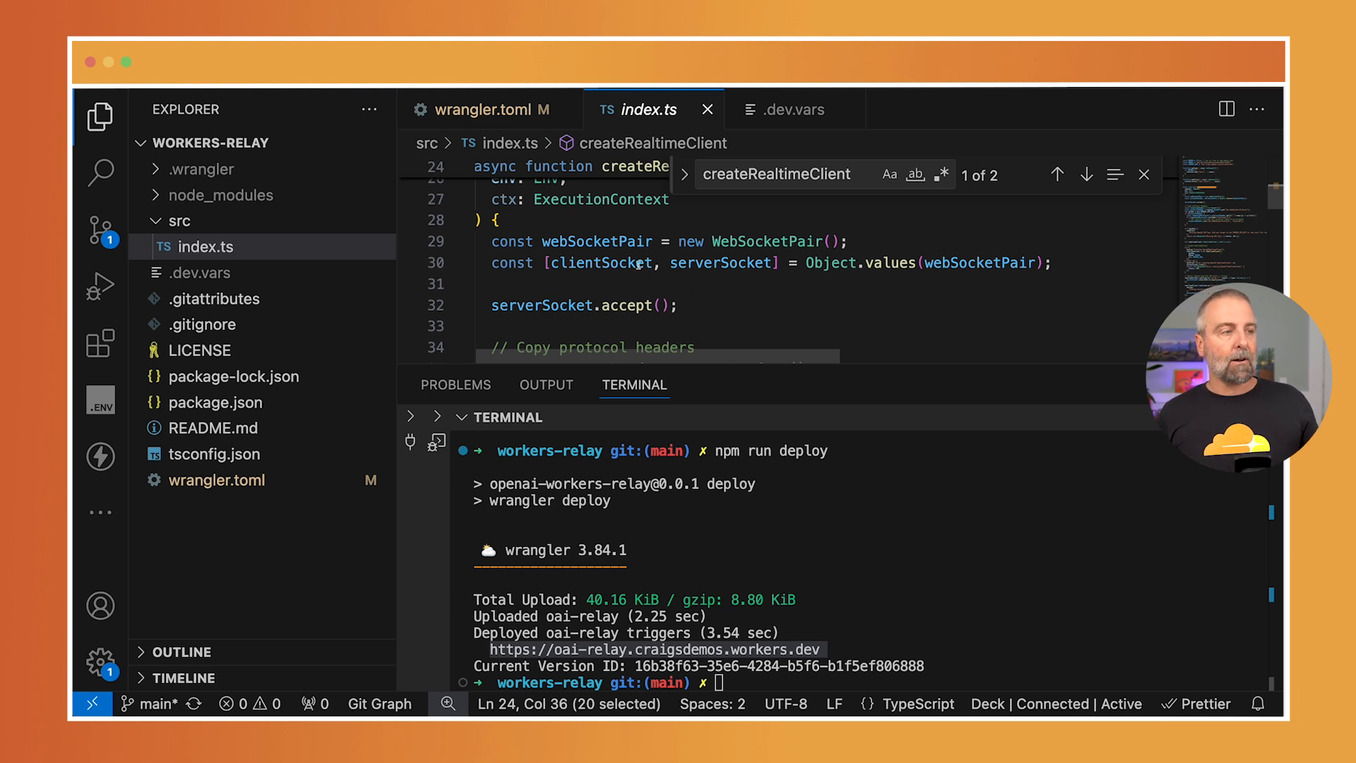
{"action": "scroll", "scroll_direction": "down", "scroll_amount": 3}
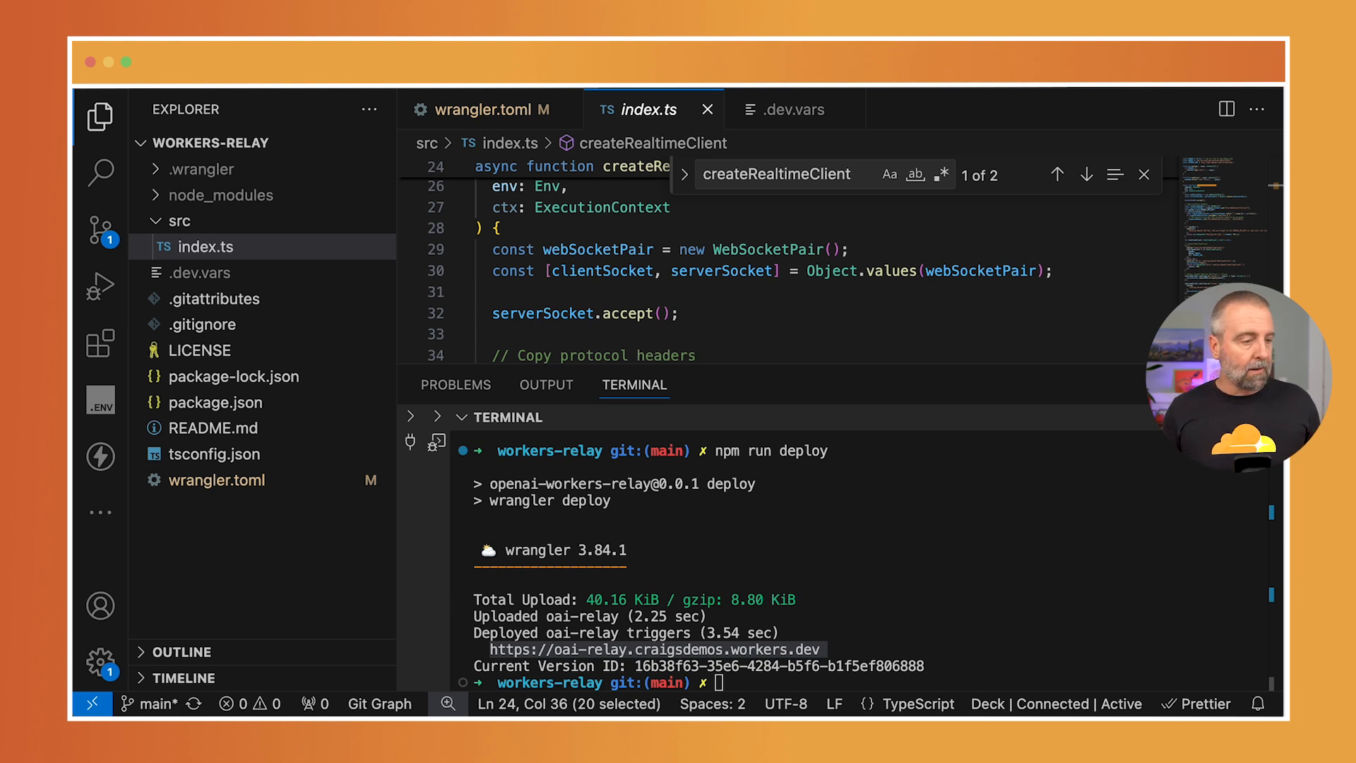
{"action": "type", "text": "mn"}
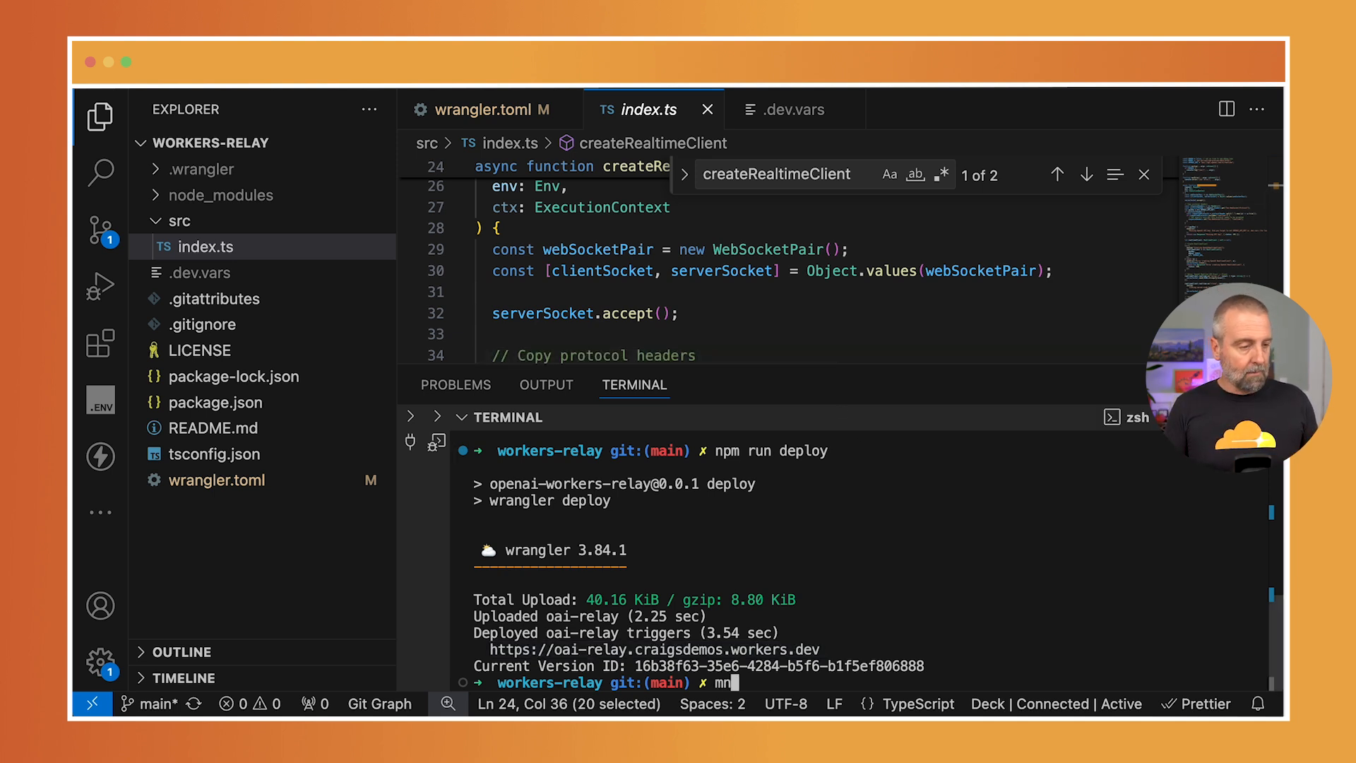
Run 'npm start' to launch wrangler dev on localhost:8787, then scroll to the model selection code.
{"action": "type", "text": "pm start"}
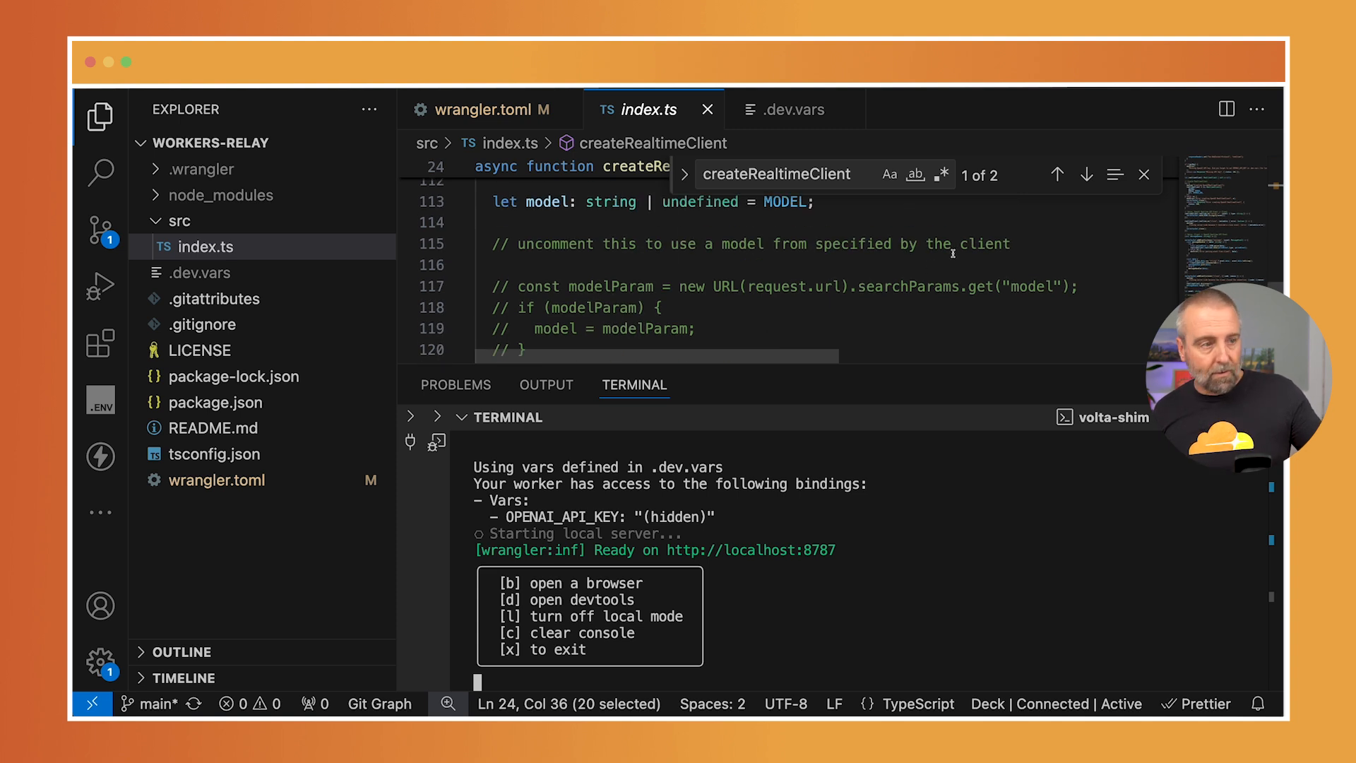
{"action": "scroll", "scroll_direction": "down", "scroll_amount": 3}
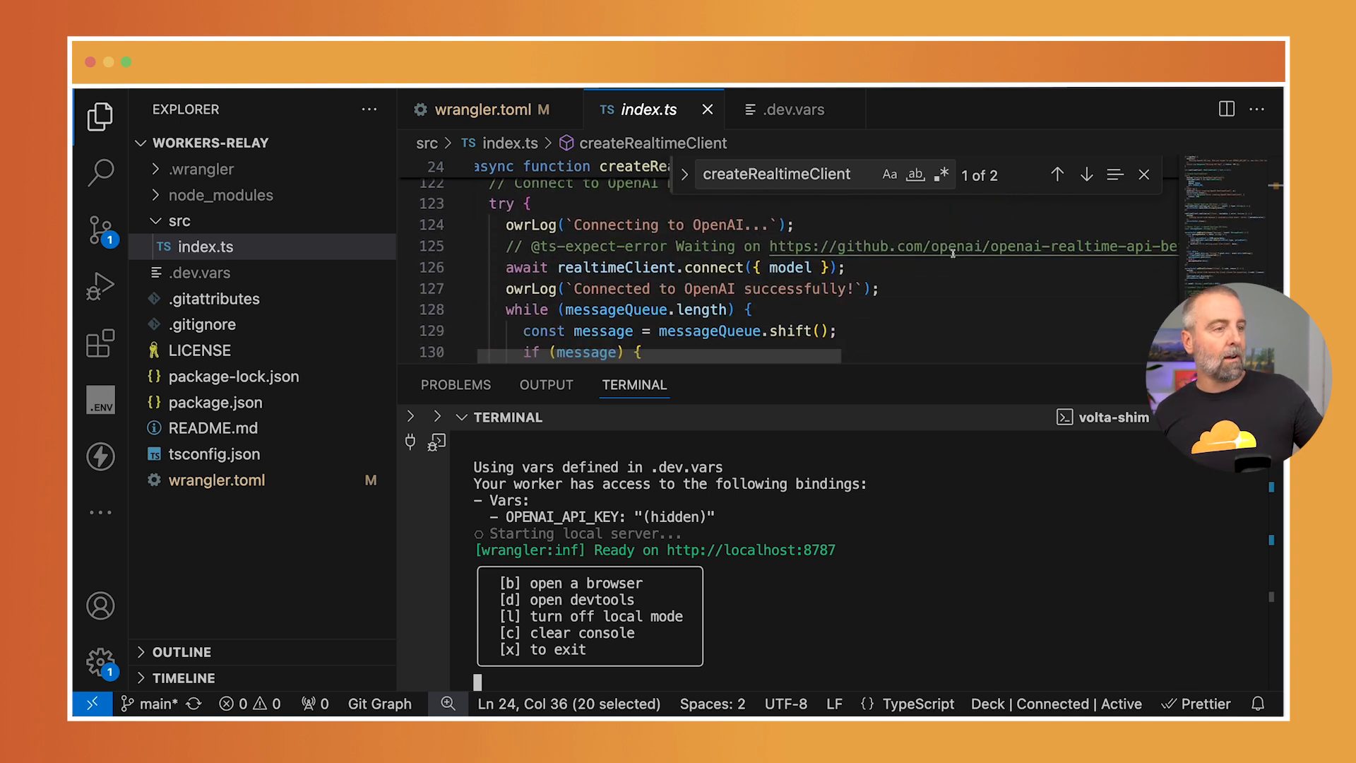